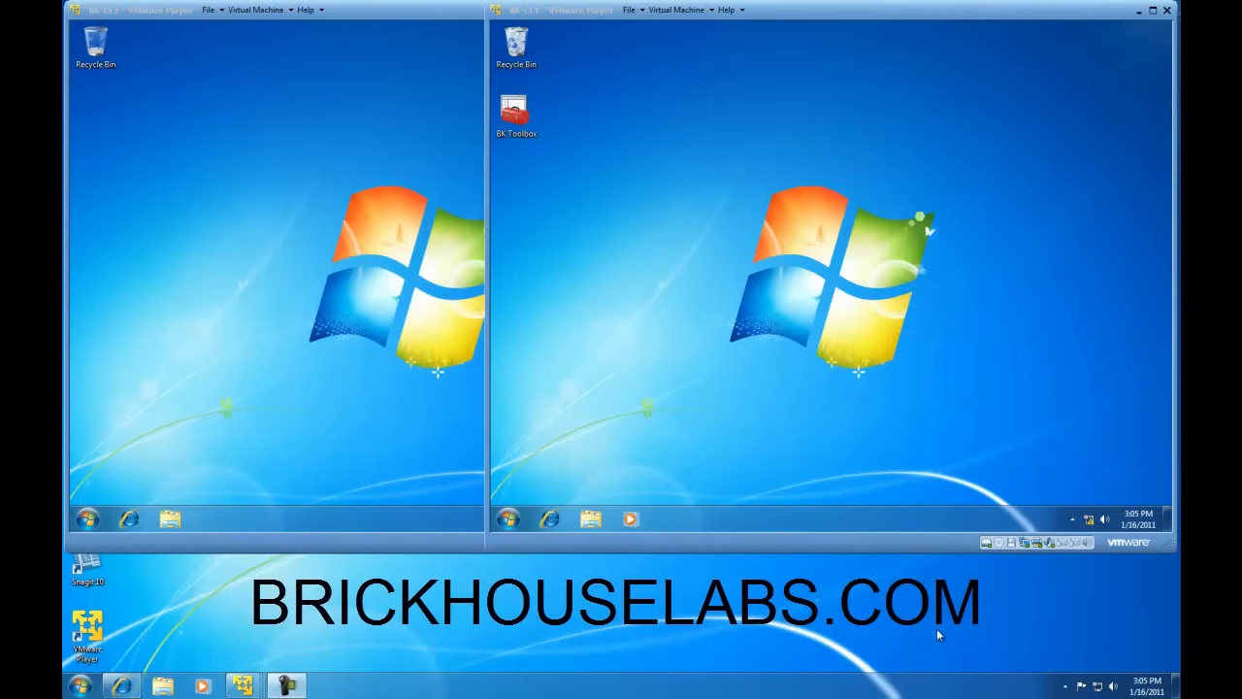
mouse_move(759, 212)
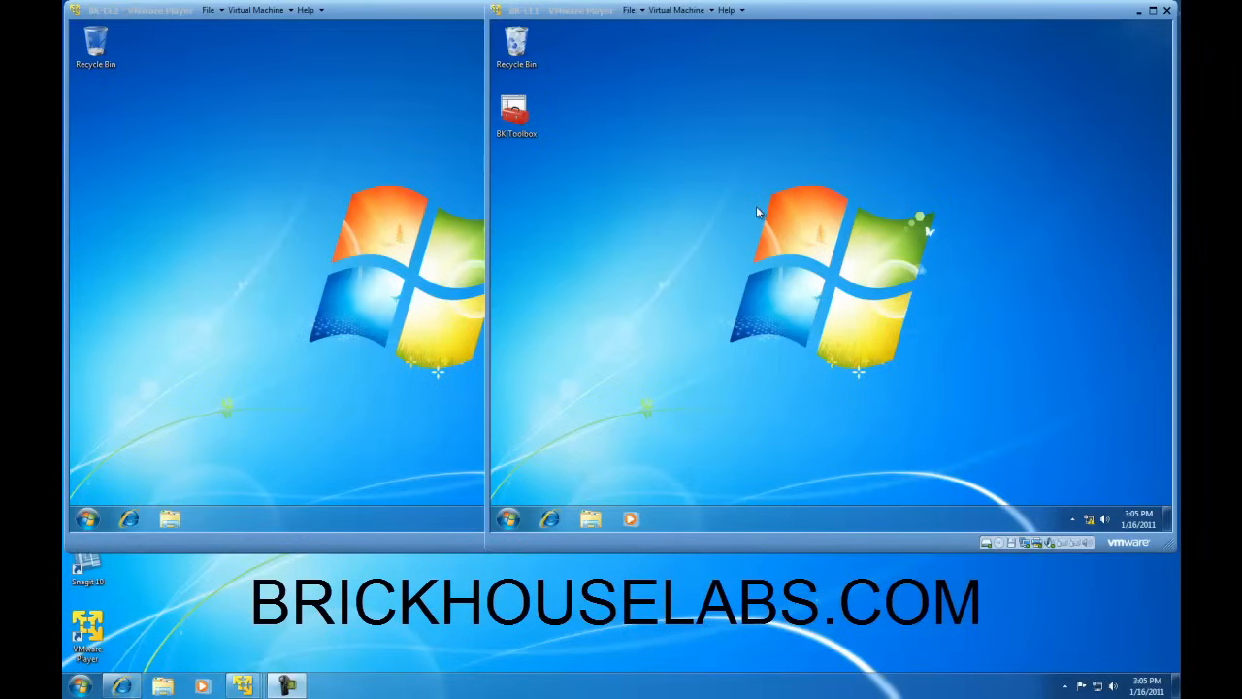
mouse_move(728, 220)
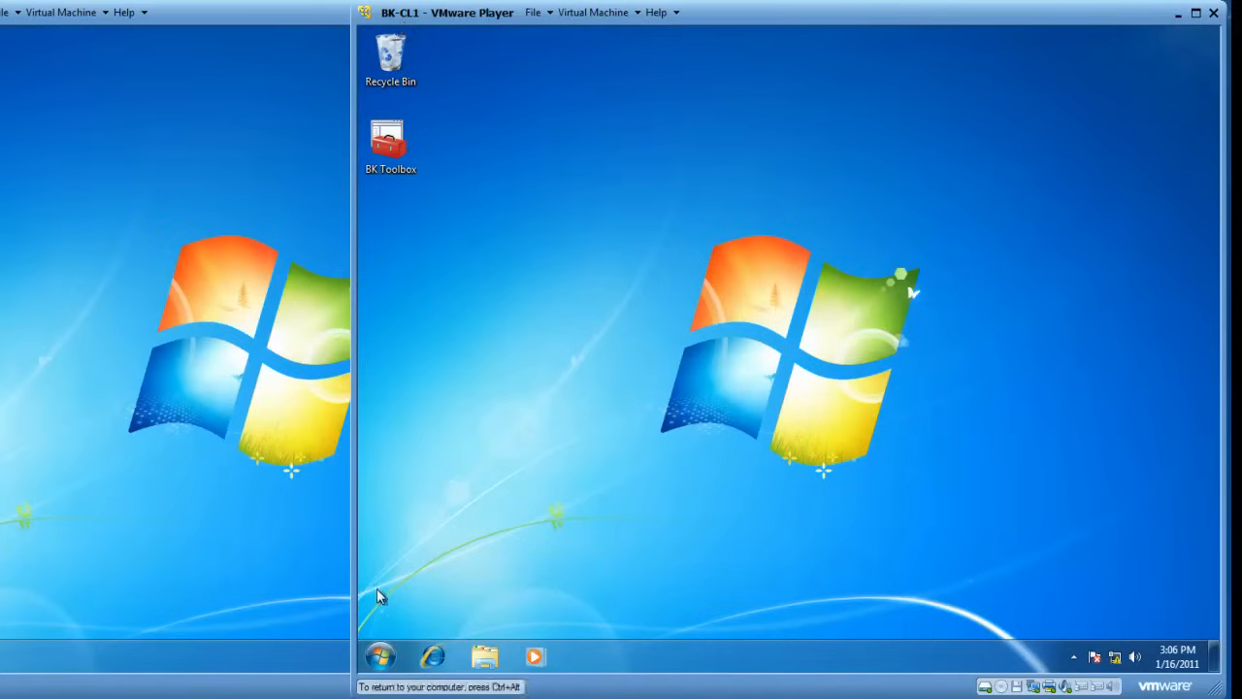
Open Computer Properties from the Start menu to show BK-CL1's System page.
left_click(380, 656)
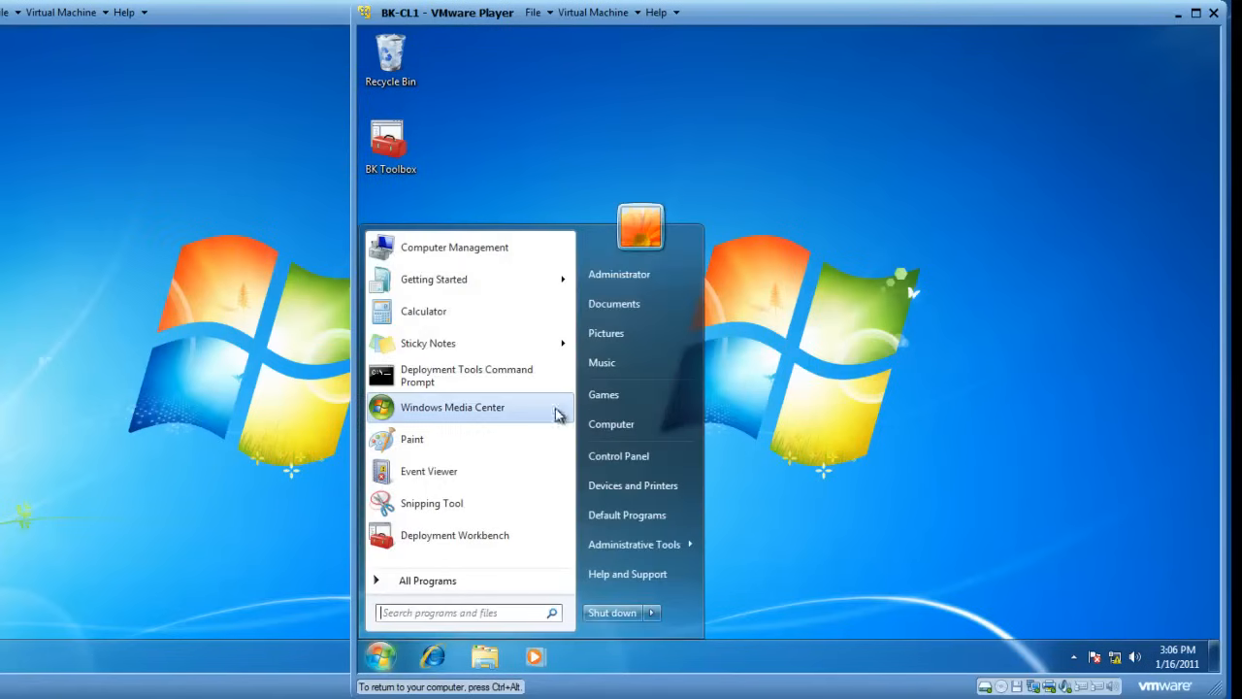
right_click(612, 424)
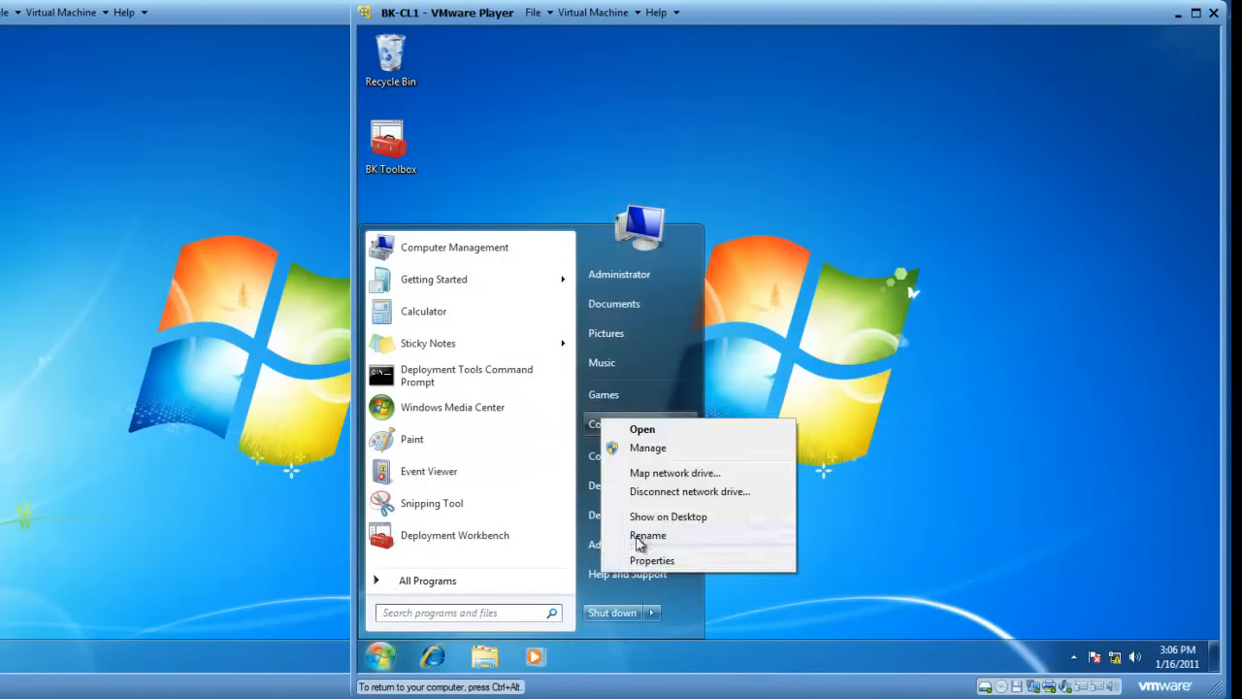
left_click(652, 560)
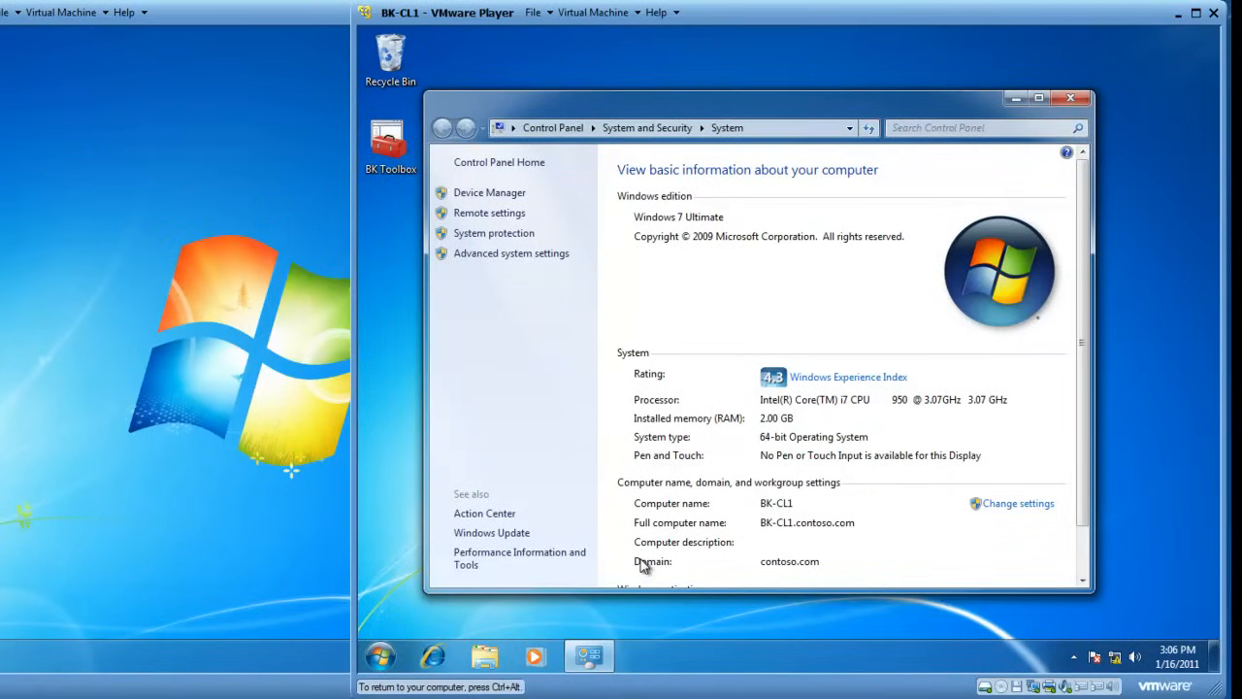
mouse_move(495, 253)
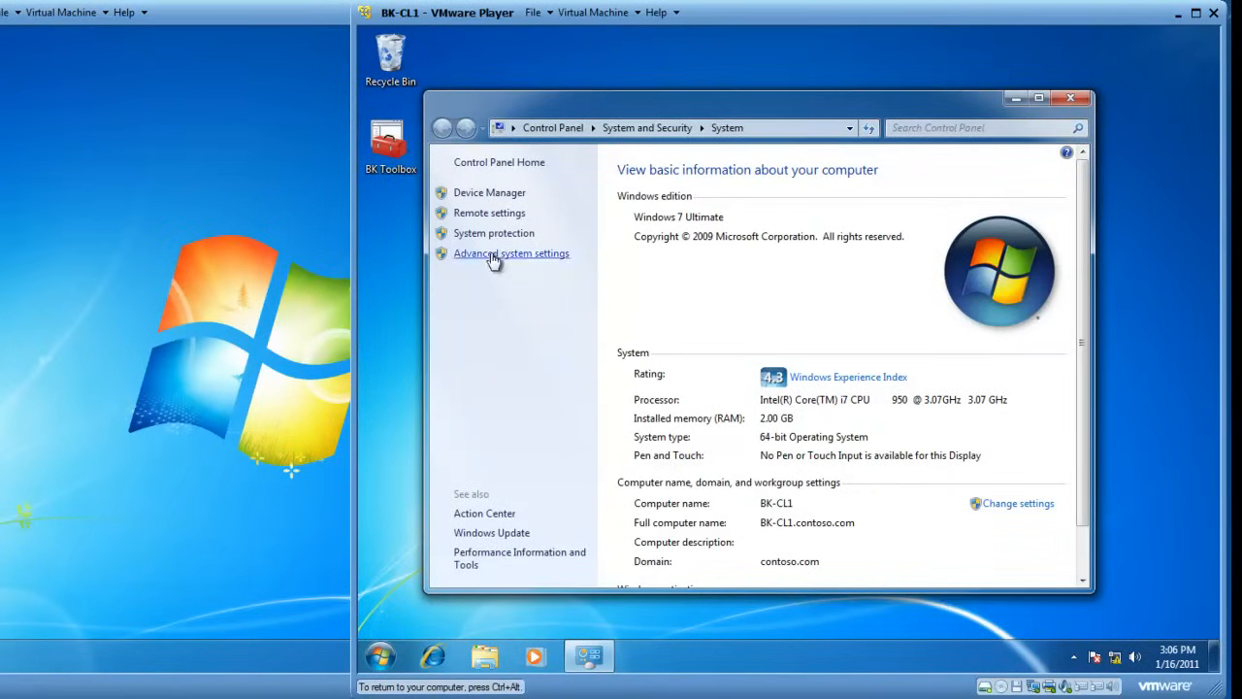
In Advanced system settings, tick Allow Remote Assistance connections on the Remote tab.
left_click(512, 253)
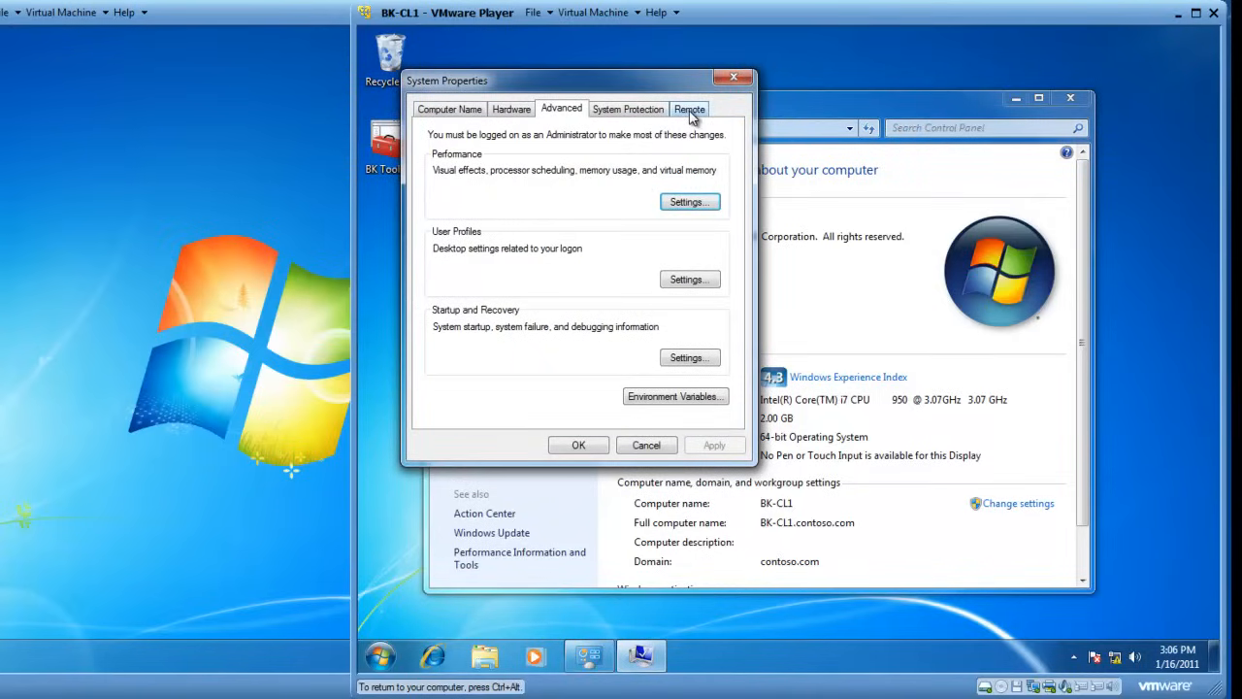
left_click(690, 109)
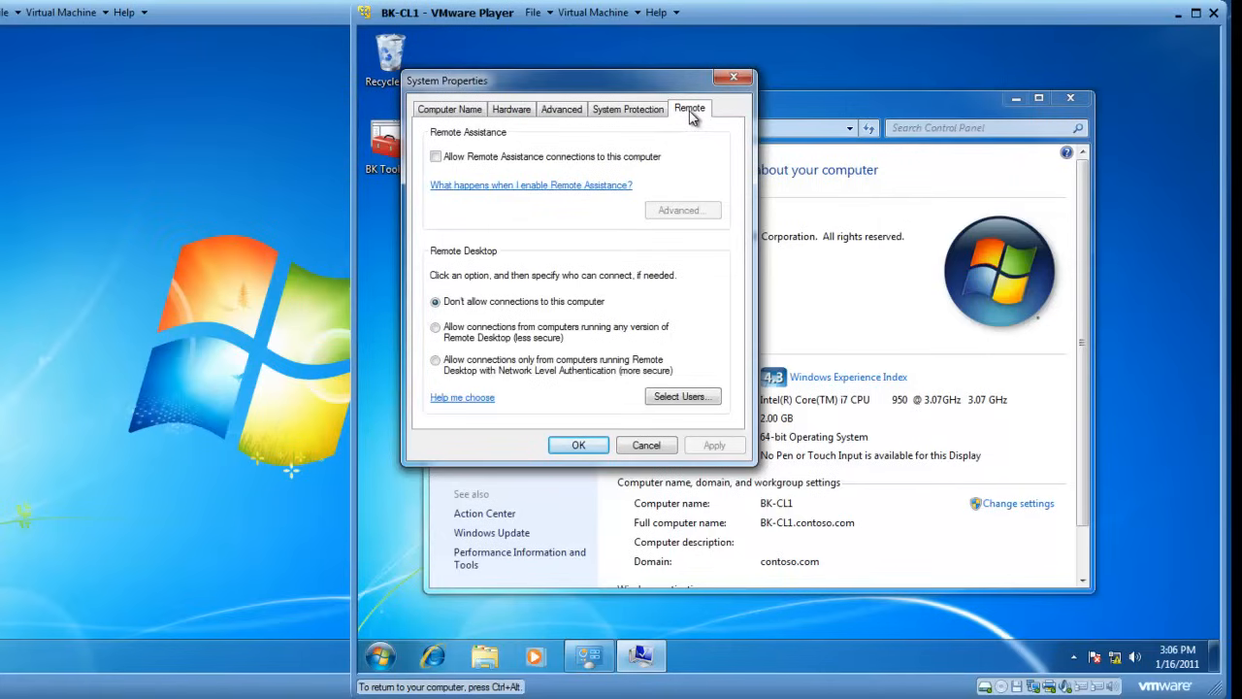
mouse_move(434, 213)
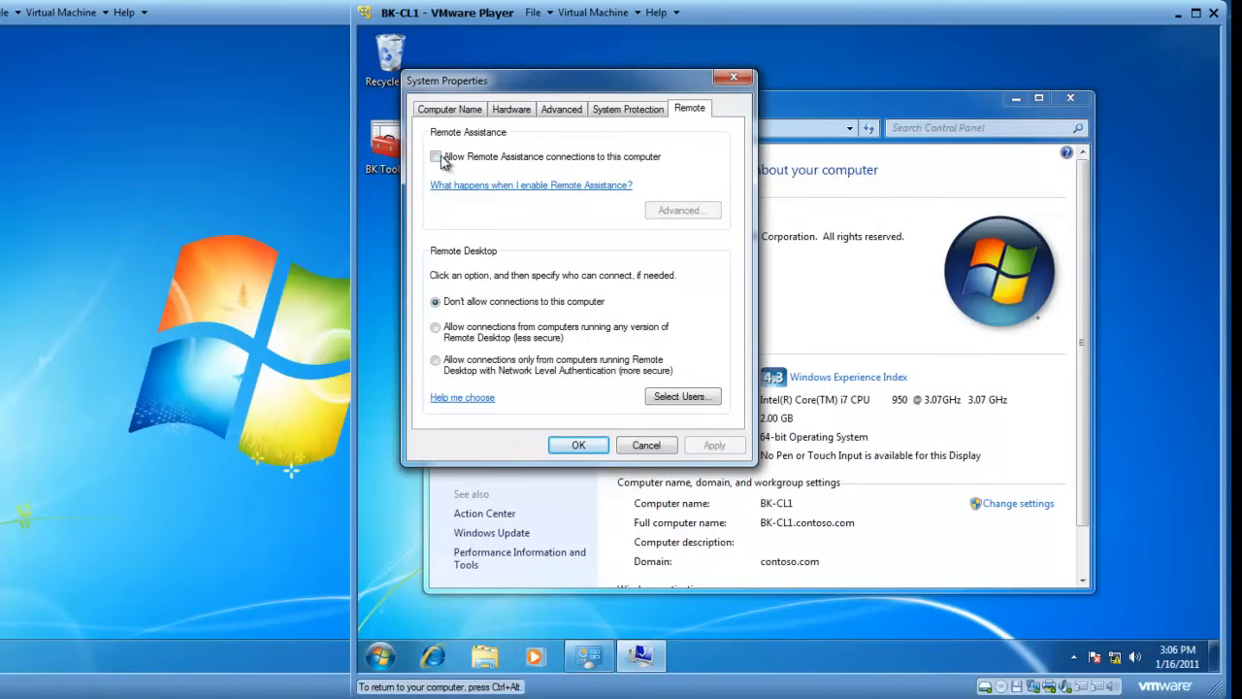
left_click(436, 156)
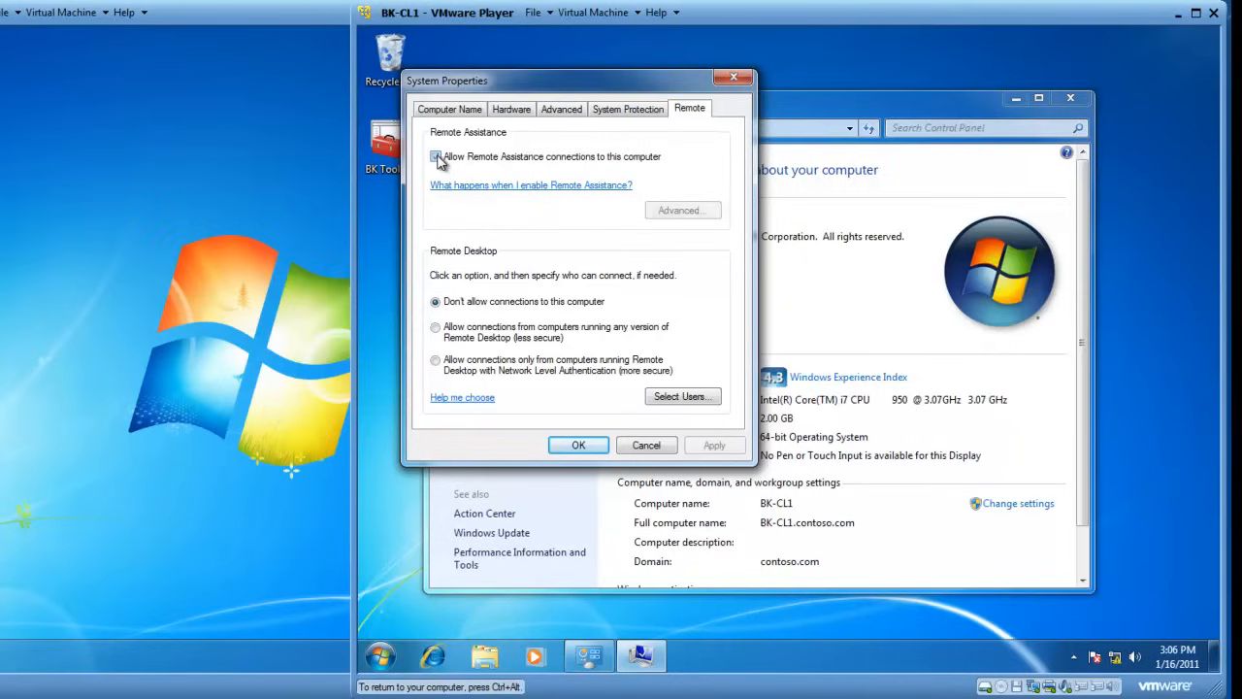
left_click(436, 157)
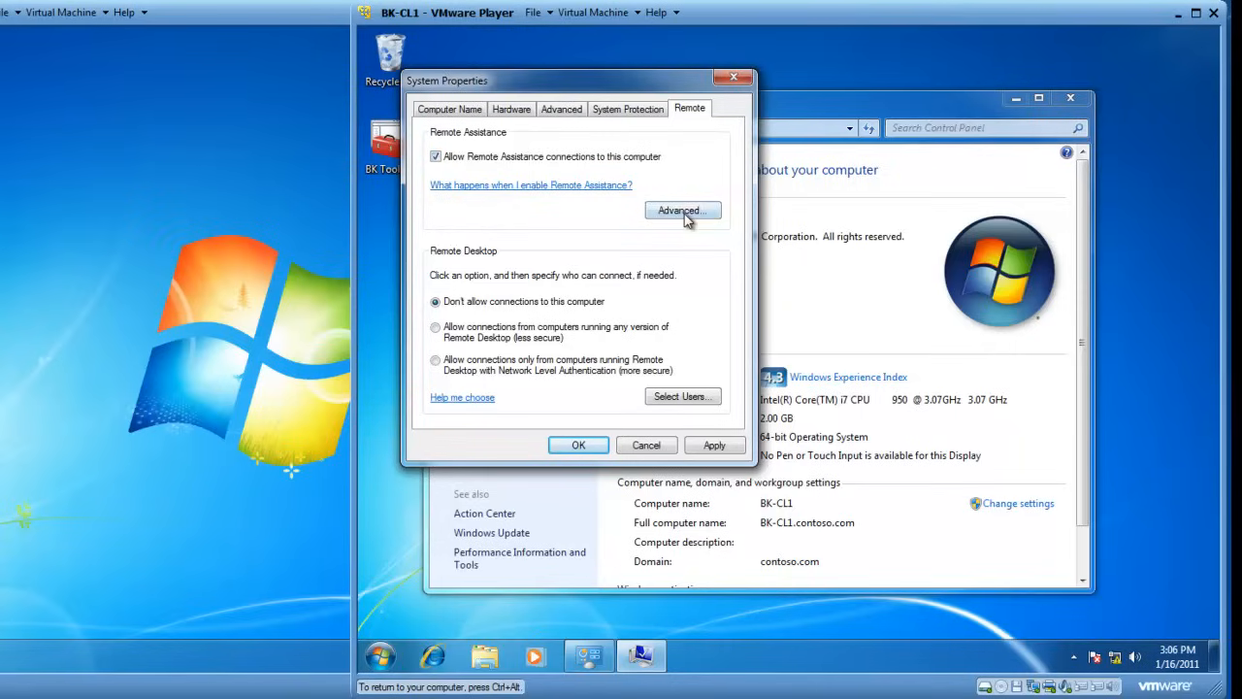
Raise the maximum Remote Assistance invitation time from 6 to 12 hours.
left_click(682, 211)
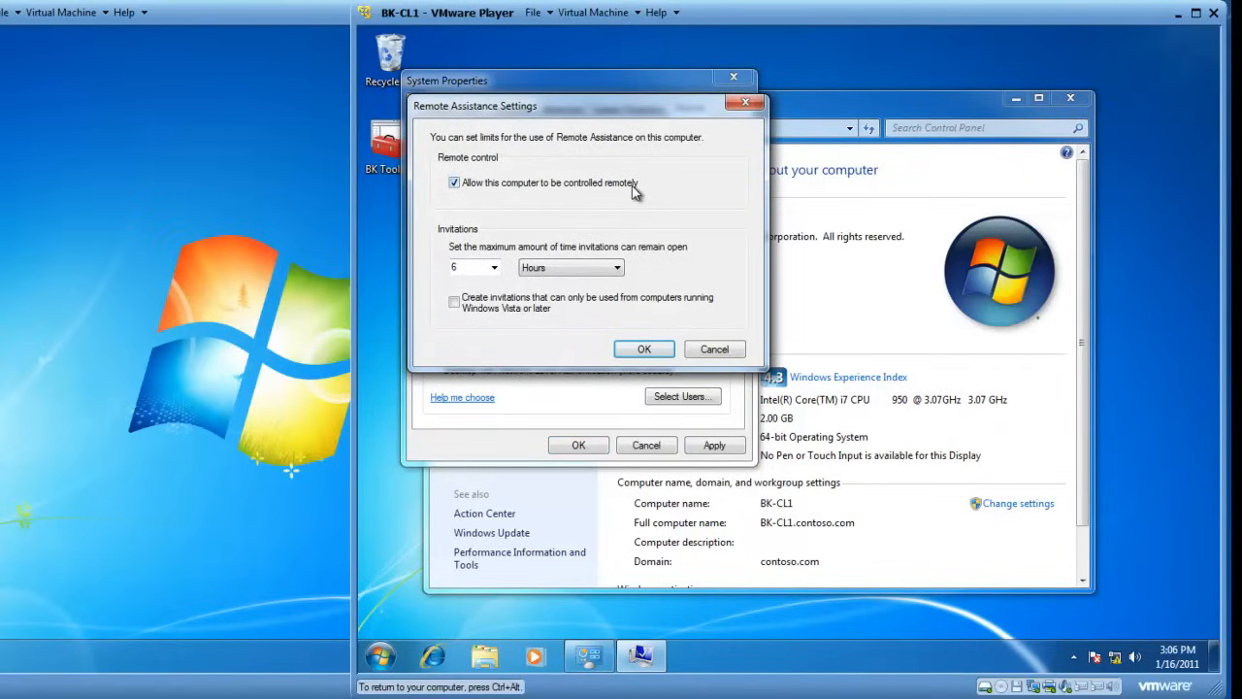
mouse_move(482, 266)
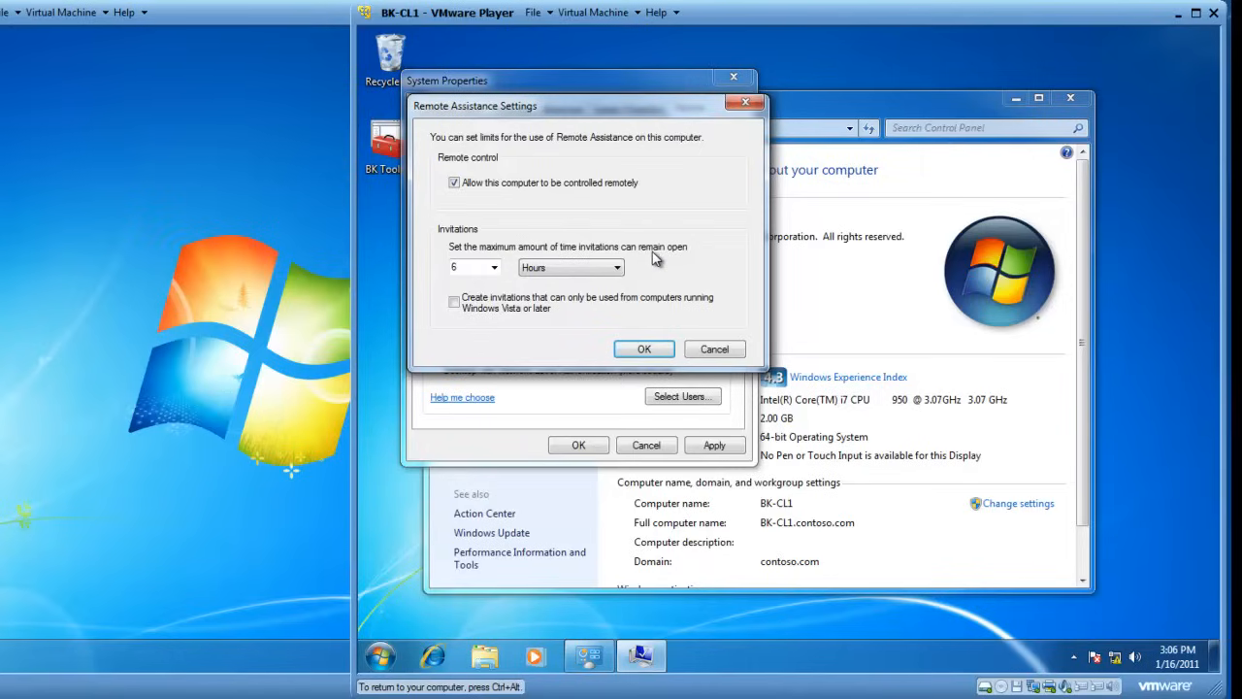
left_click(495, 267)
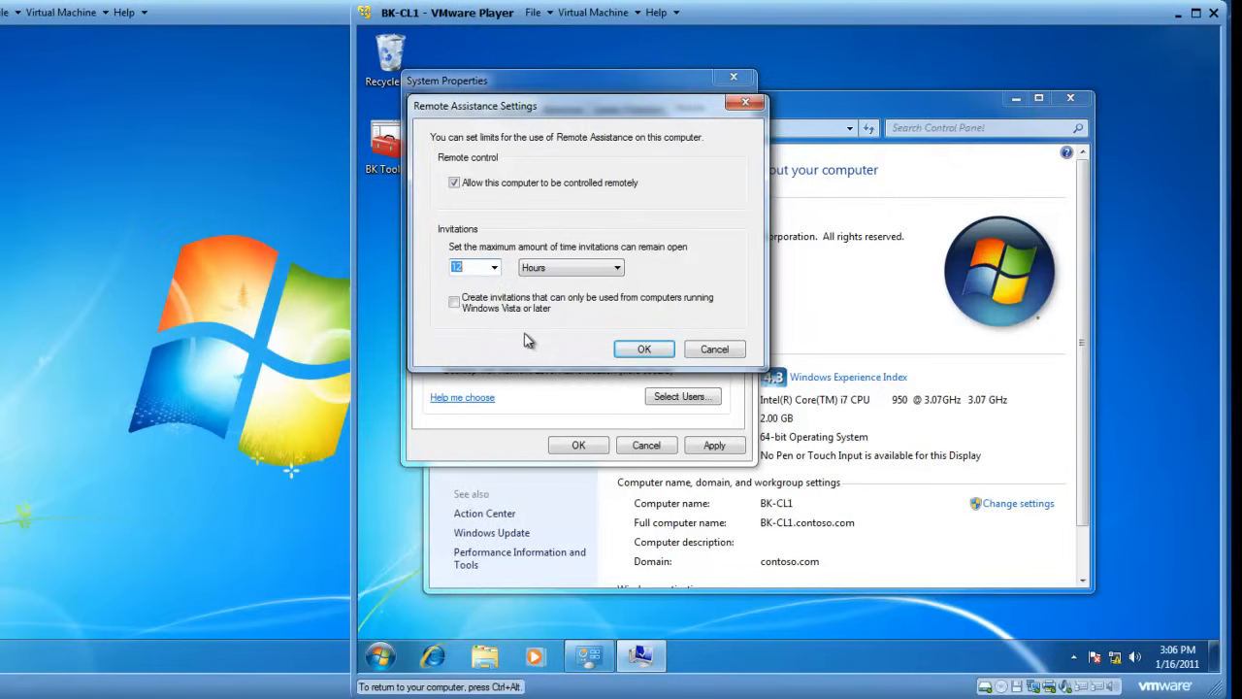
left_click(644, 348)
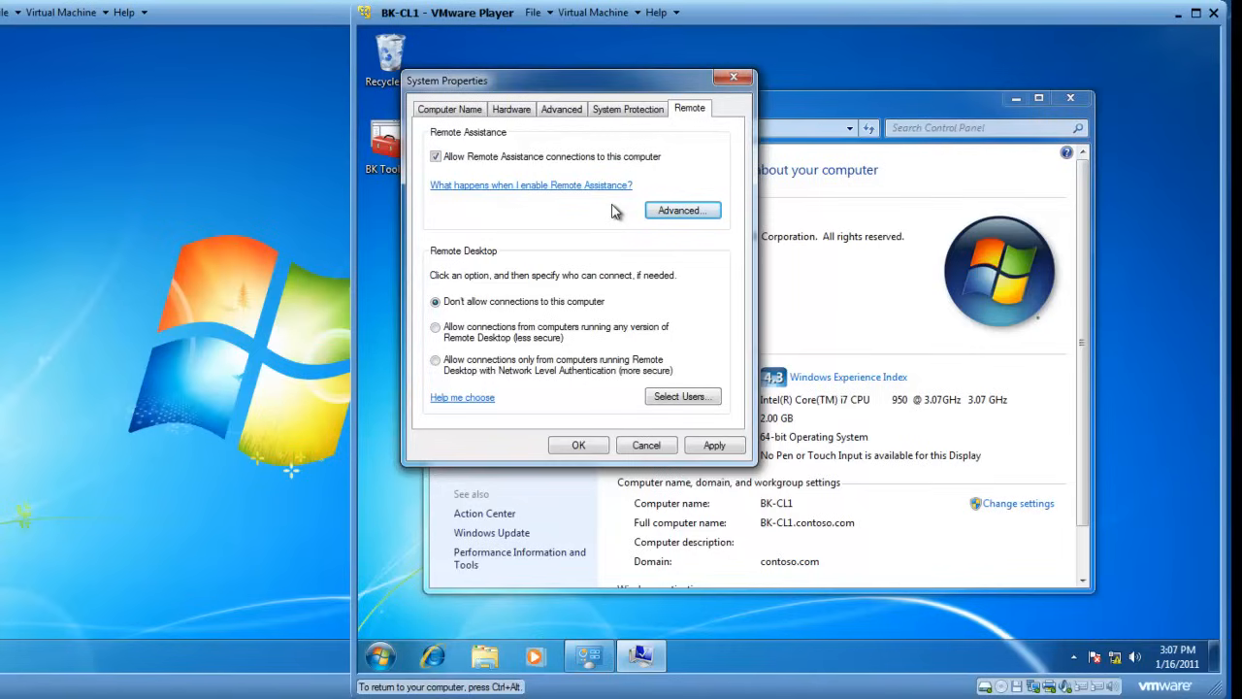
mouse_move(553, 270)
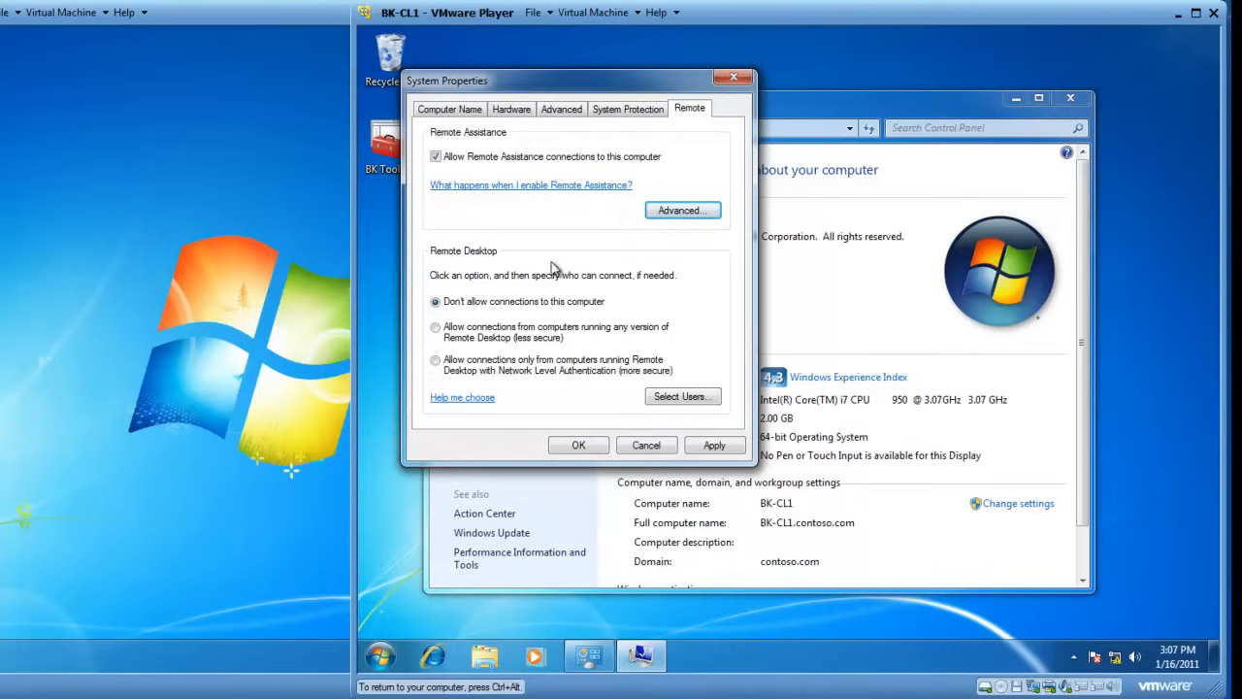
mouse_move(466, 269)
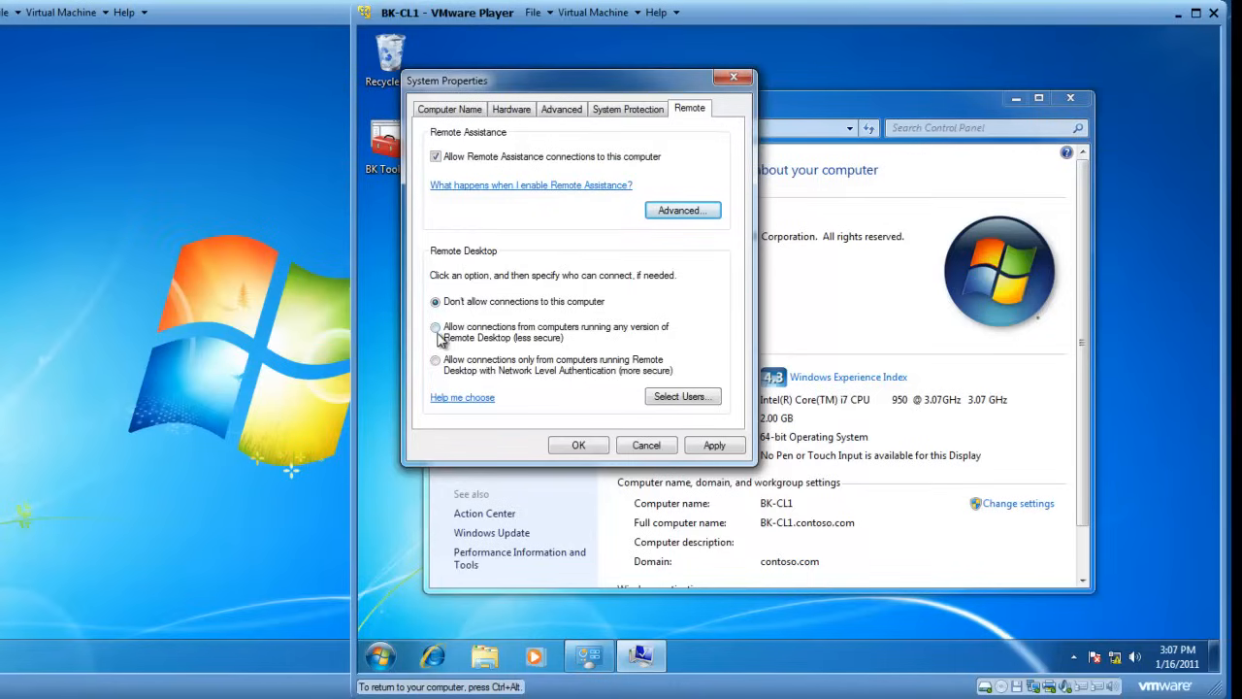
Allow connections from any Remote Desktop version, confirm, and close the System window.
left_click(435, 327)
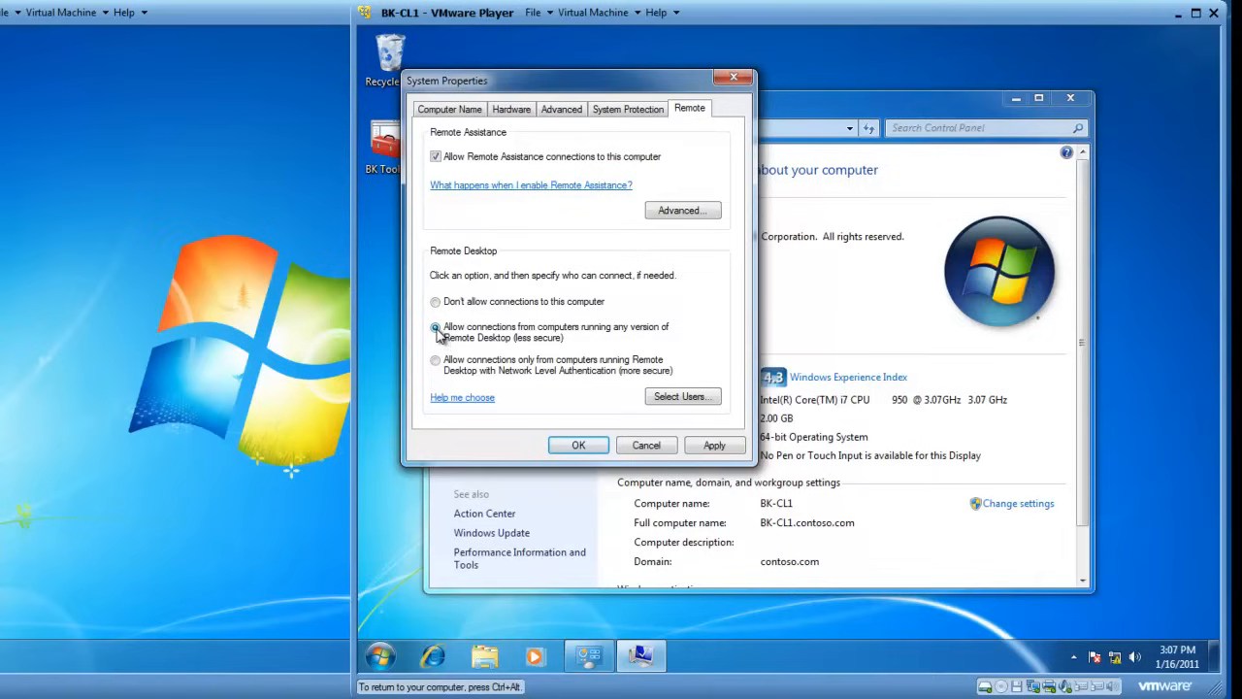
left_click(436, 327)
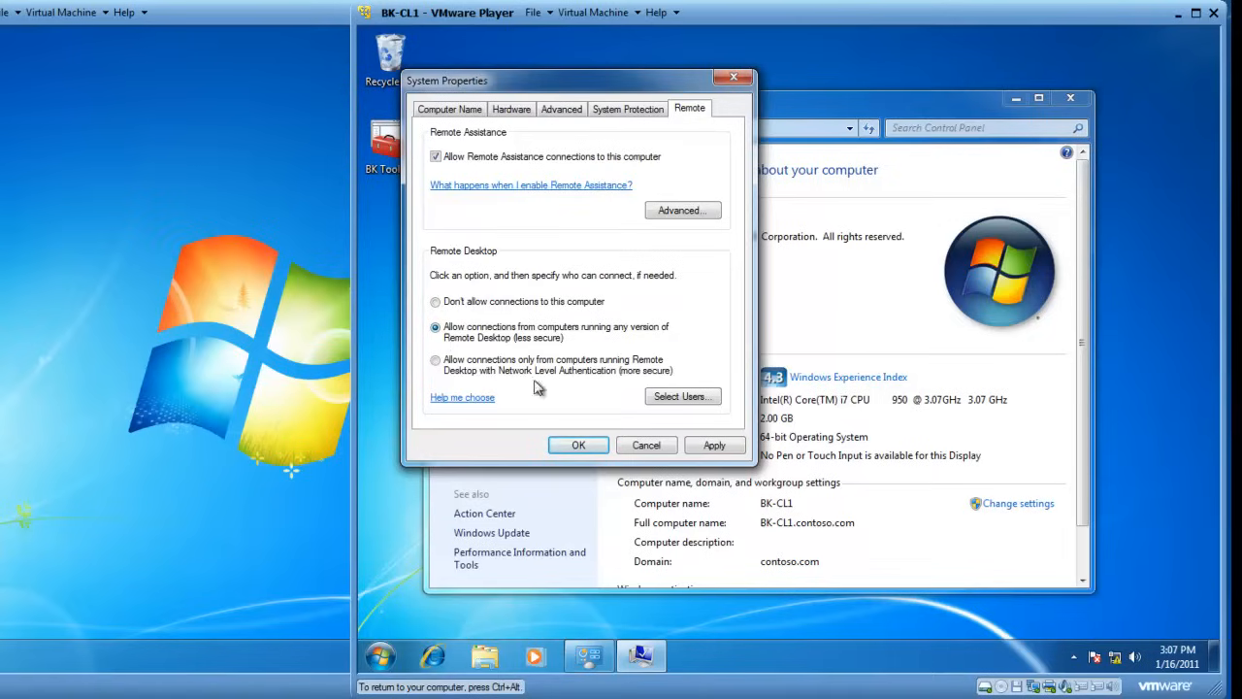
left_click(578, 445)
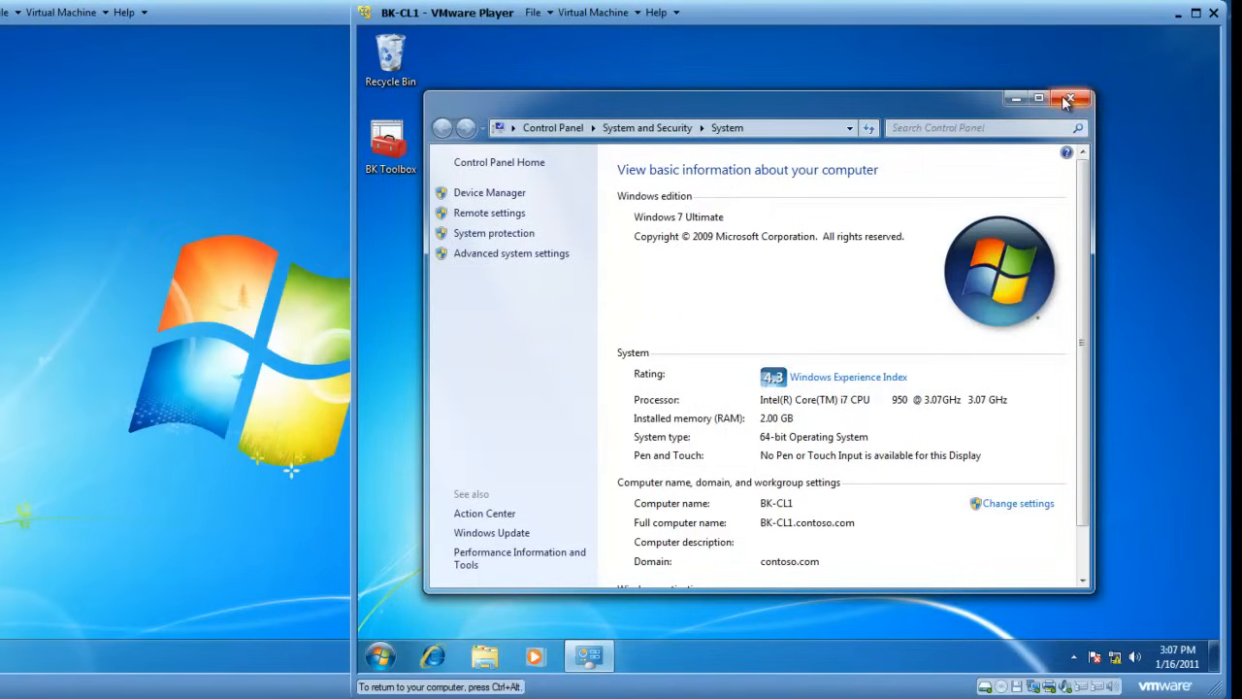
left_click(1067, 98)
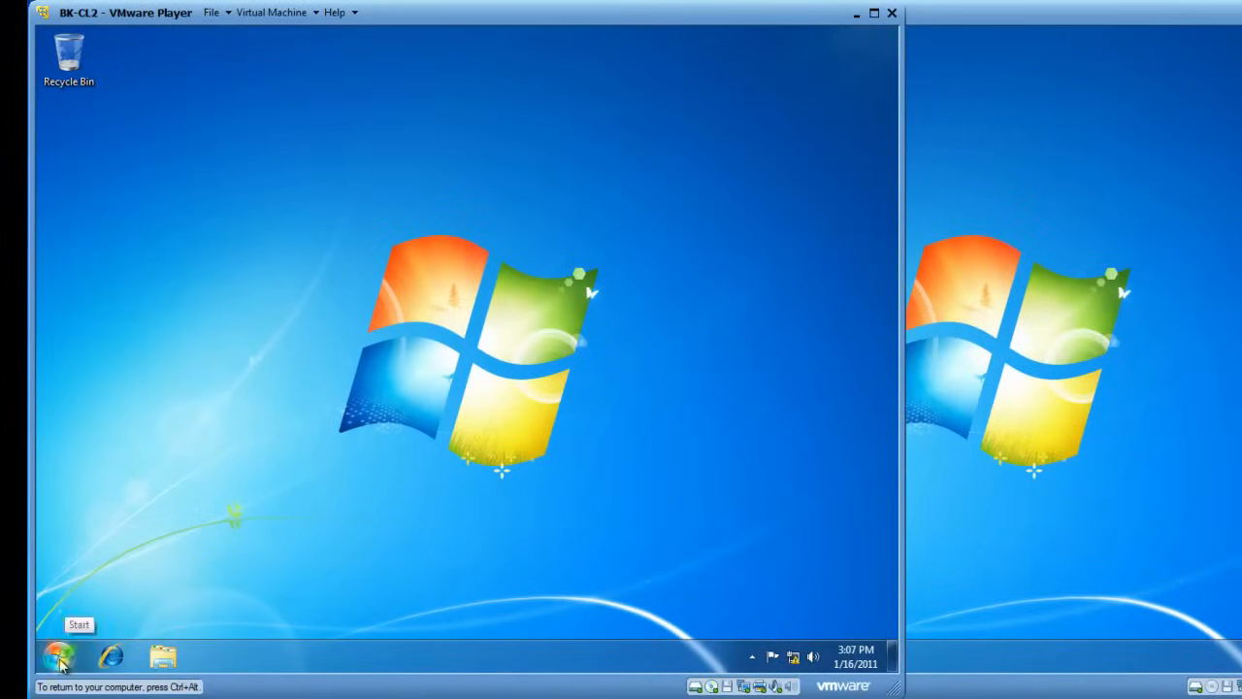
Launch Remote Desktop Connection from Start > All Programs > Accessories.
left_click(55, 658)
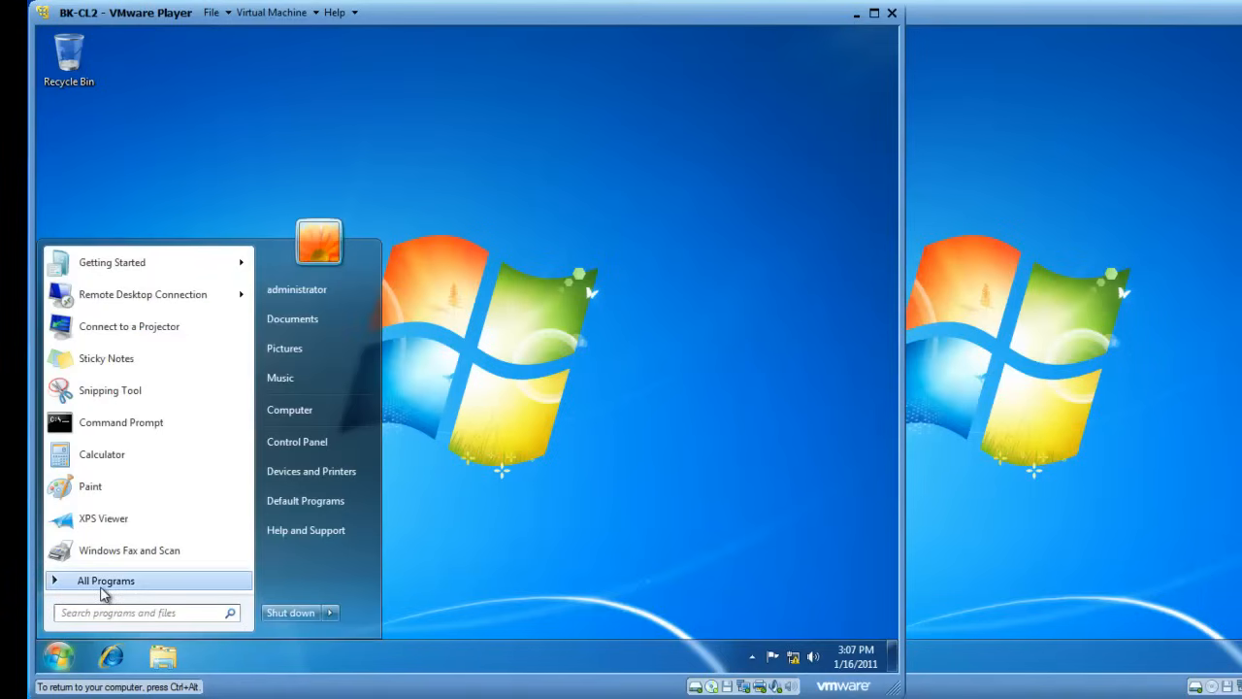
left_click(105, 580)
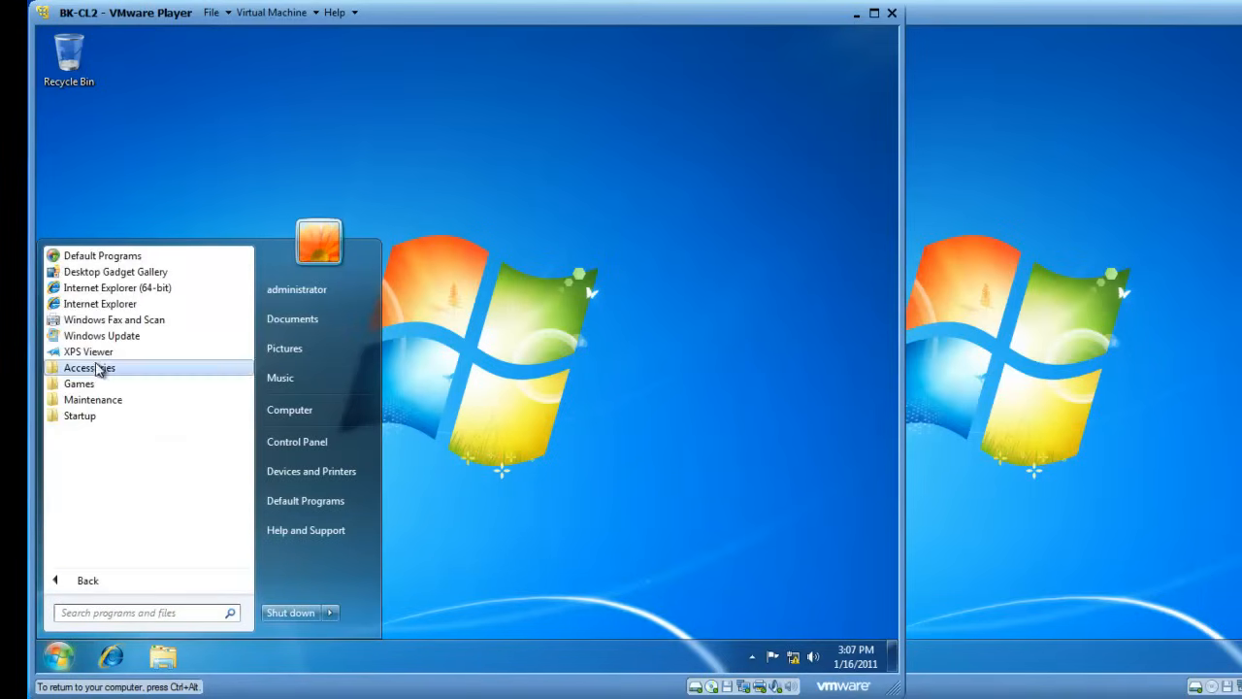
left_click(88, 367)
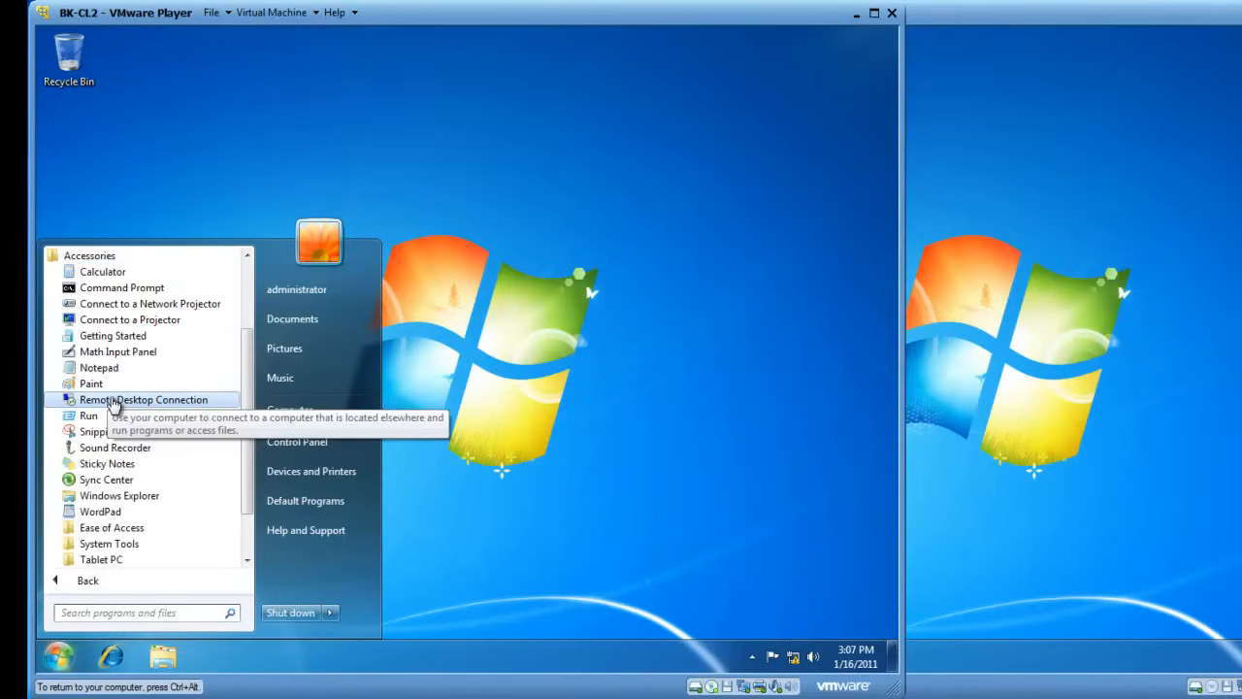
left_click(145, 399)
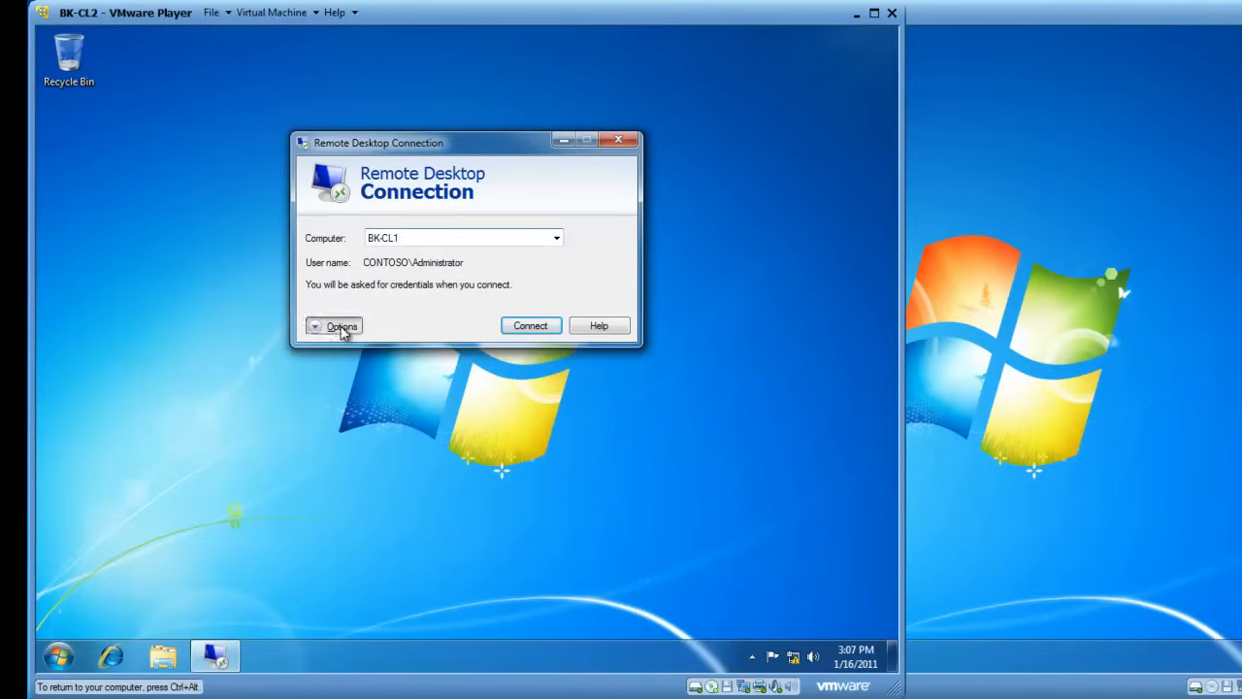
Expand Options and set the Display size slider to 800 by 600 pixels.
left_click(342, 326)
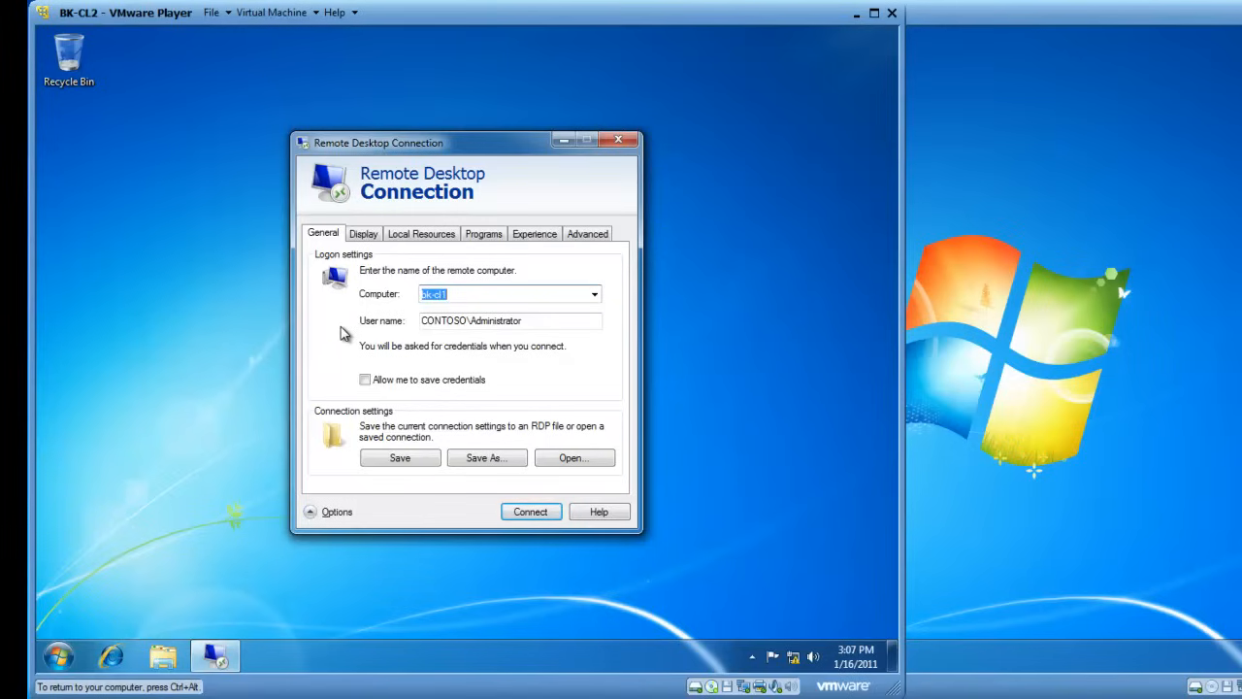
left_click(363, 232)
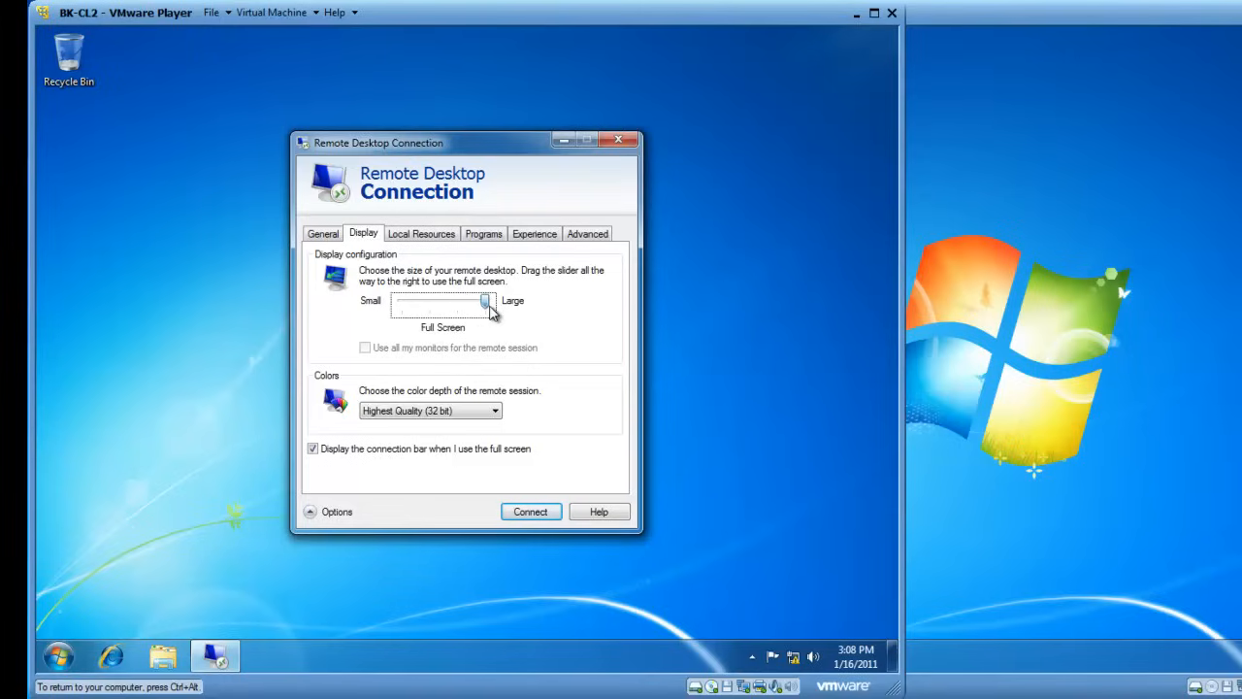
left_click_drag(487, 305, 401, 305)
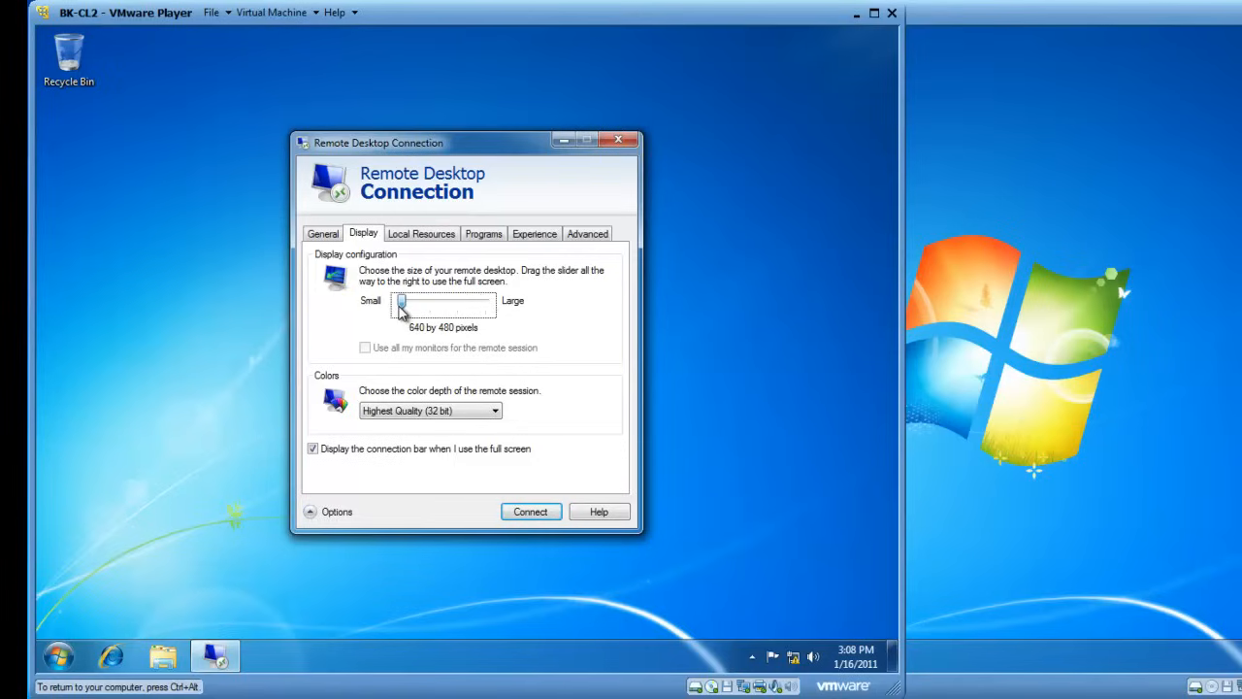
left_click_drag(401, 302, 432, 303)
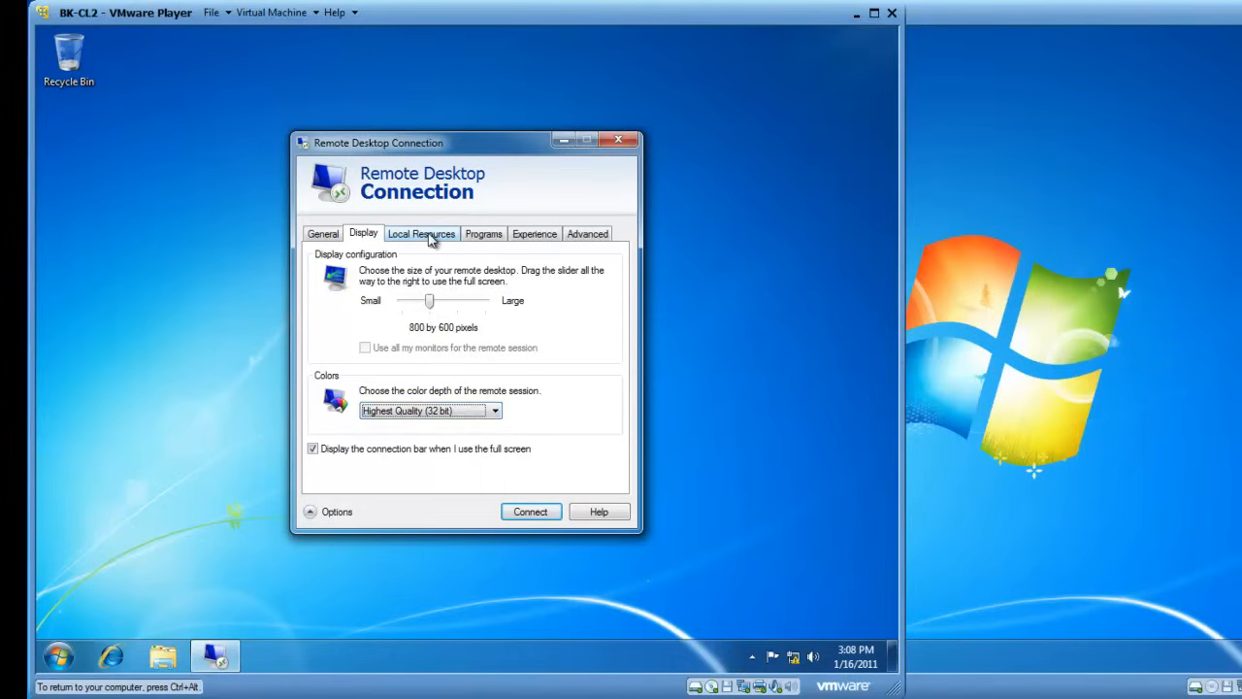
left_click(421, 233)
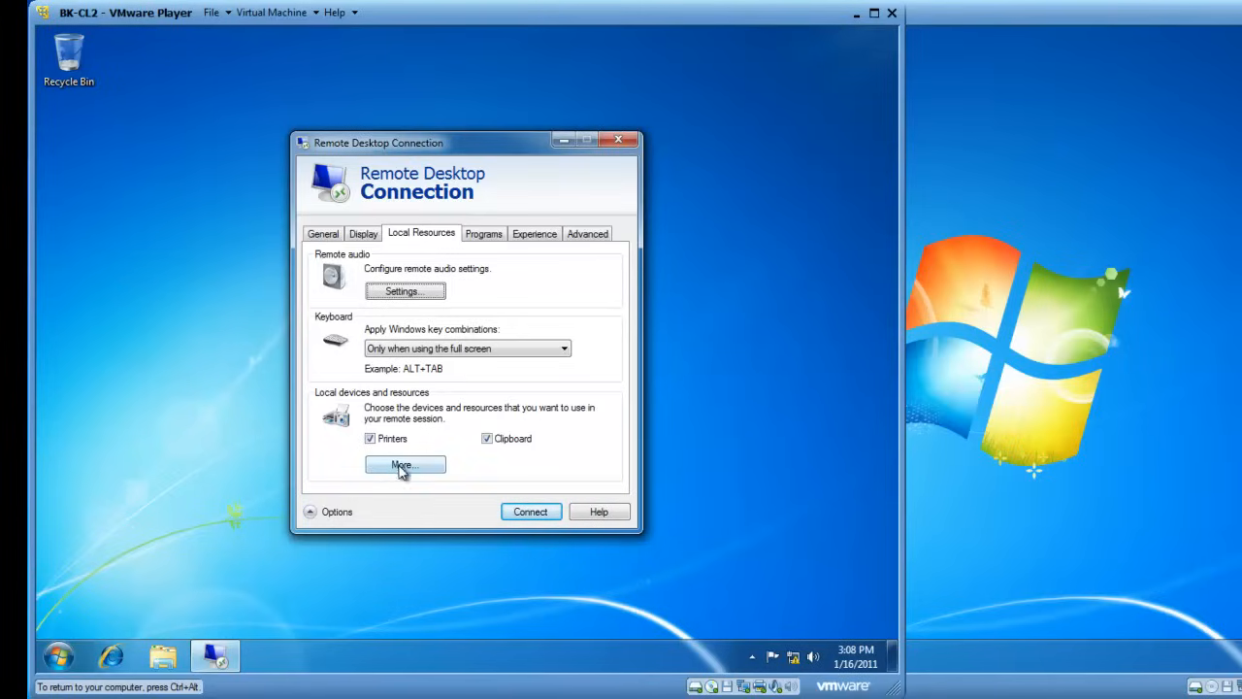
Under Local Resources More..., tick Local Disk (C:) in Drives and confirm.
left_click(403, 465)
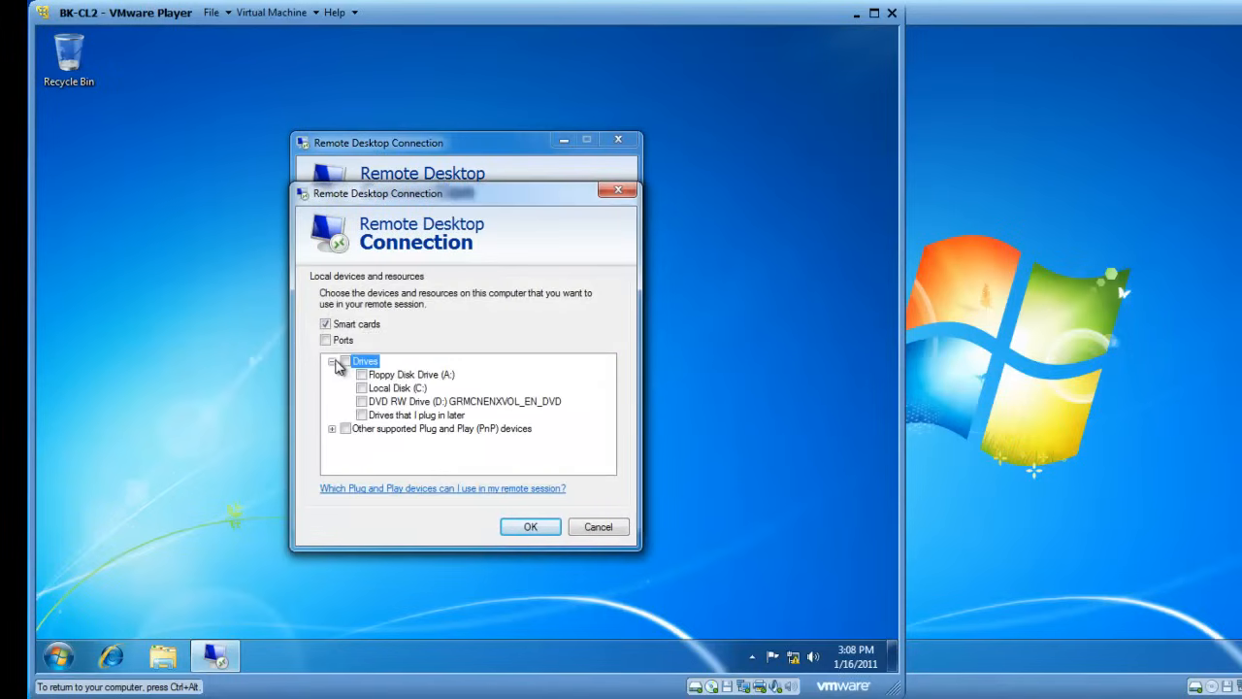
left_click(396, 388)
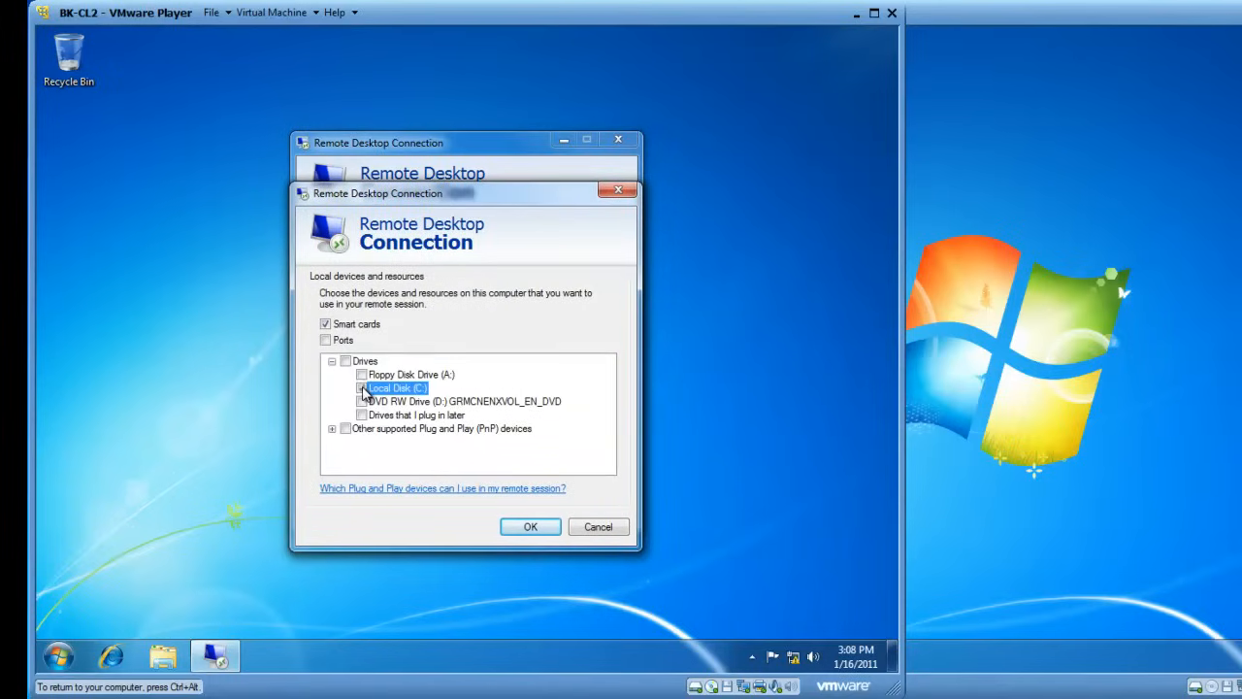
left_click(361, 387)
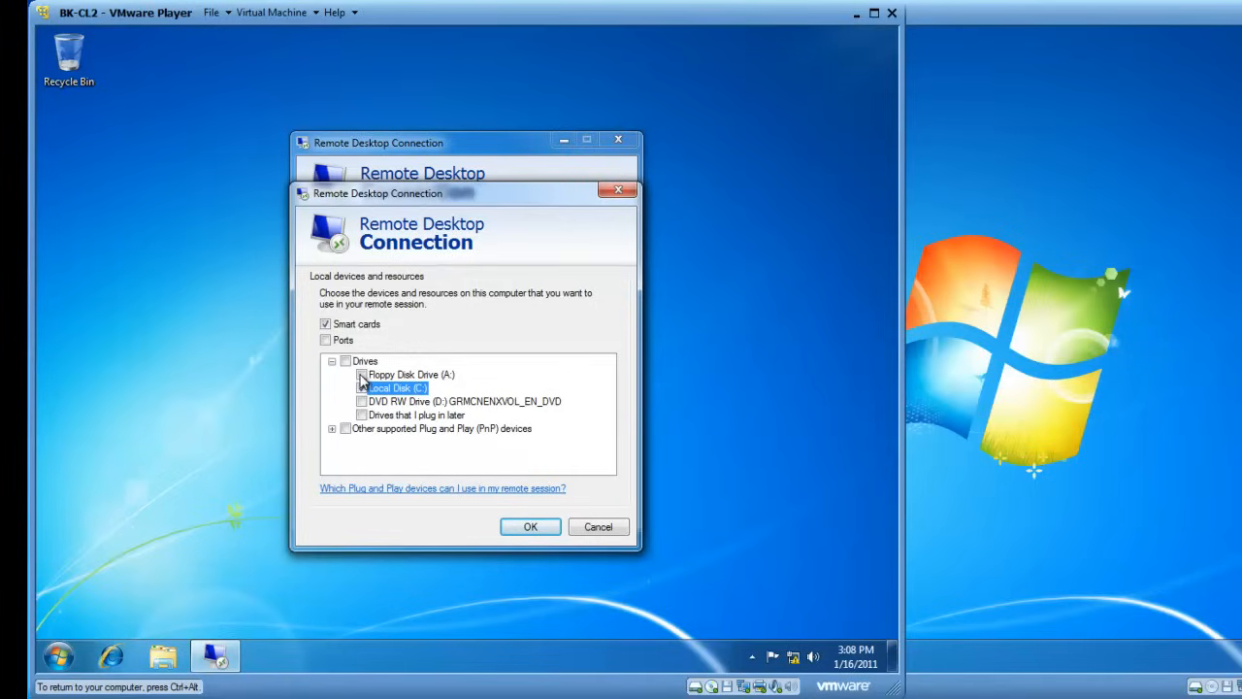
left_click(362, 387)
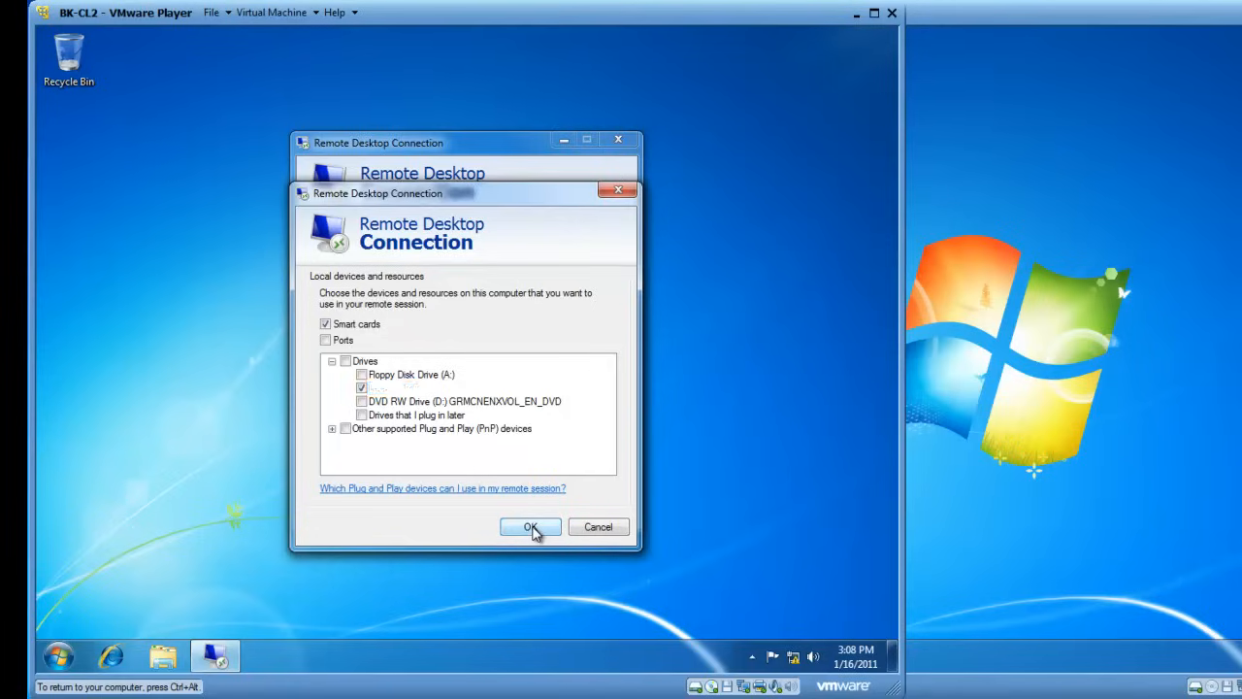
left_click(530, 526)
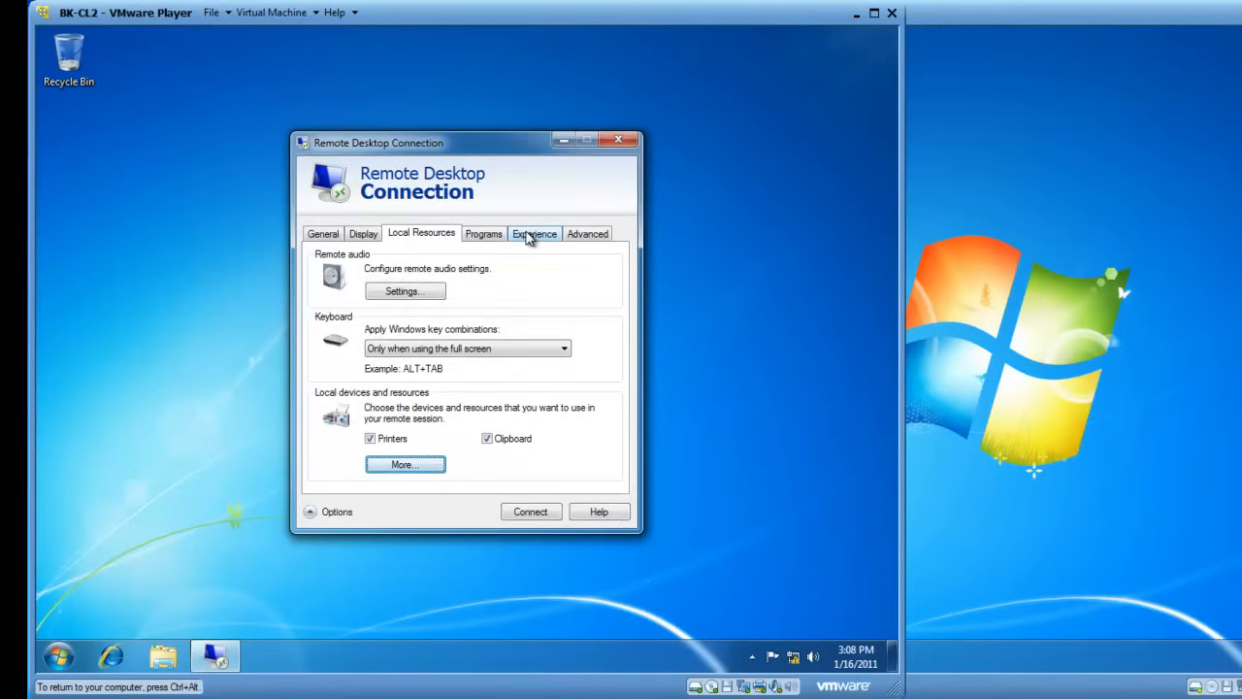
Choose LAN (10 Mbps or higher) on the Experience tab, then return to General.
left_click(533, 233)
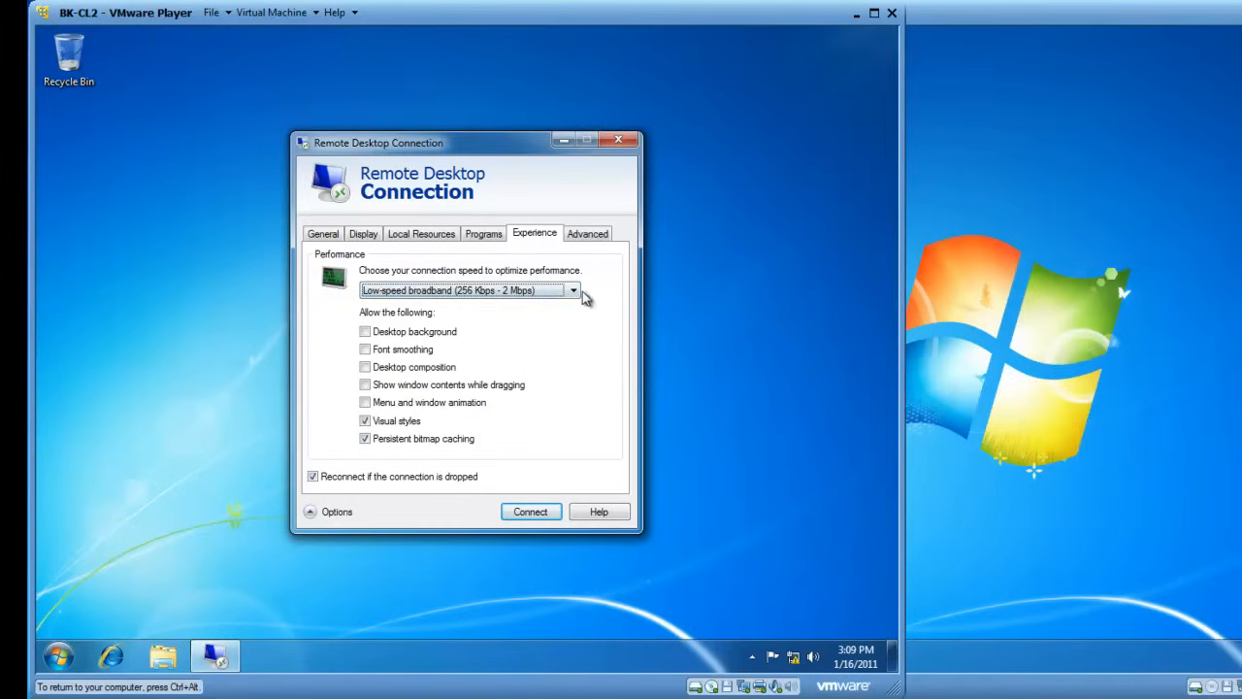
left_click(571, 290)
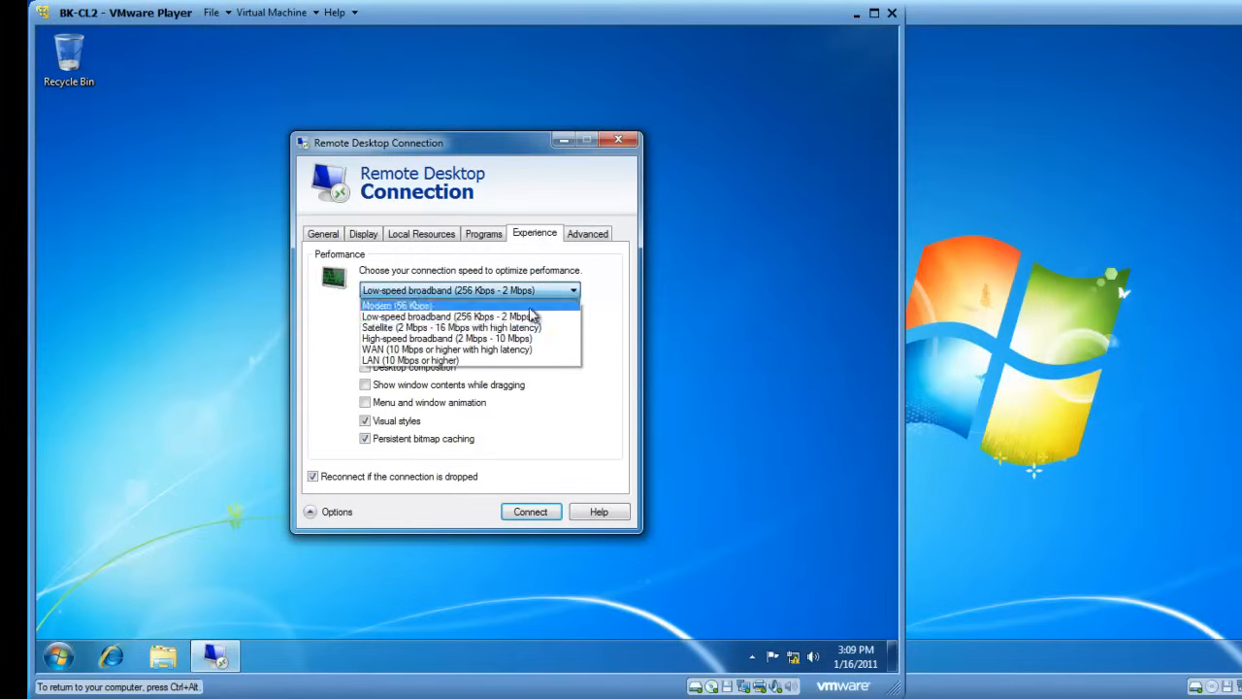
left_click(409, 360)
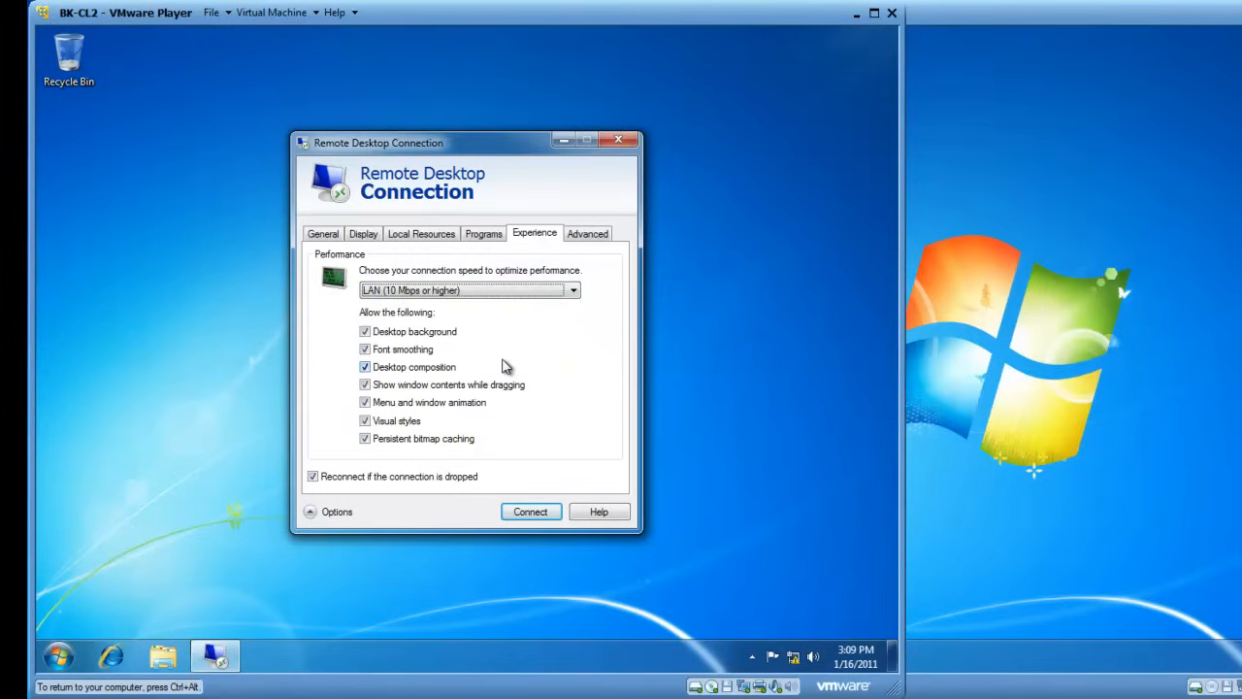
mouse_move(406, 314)
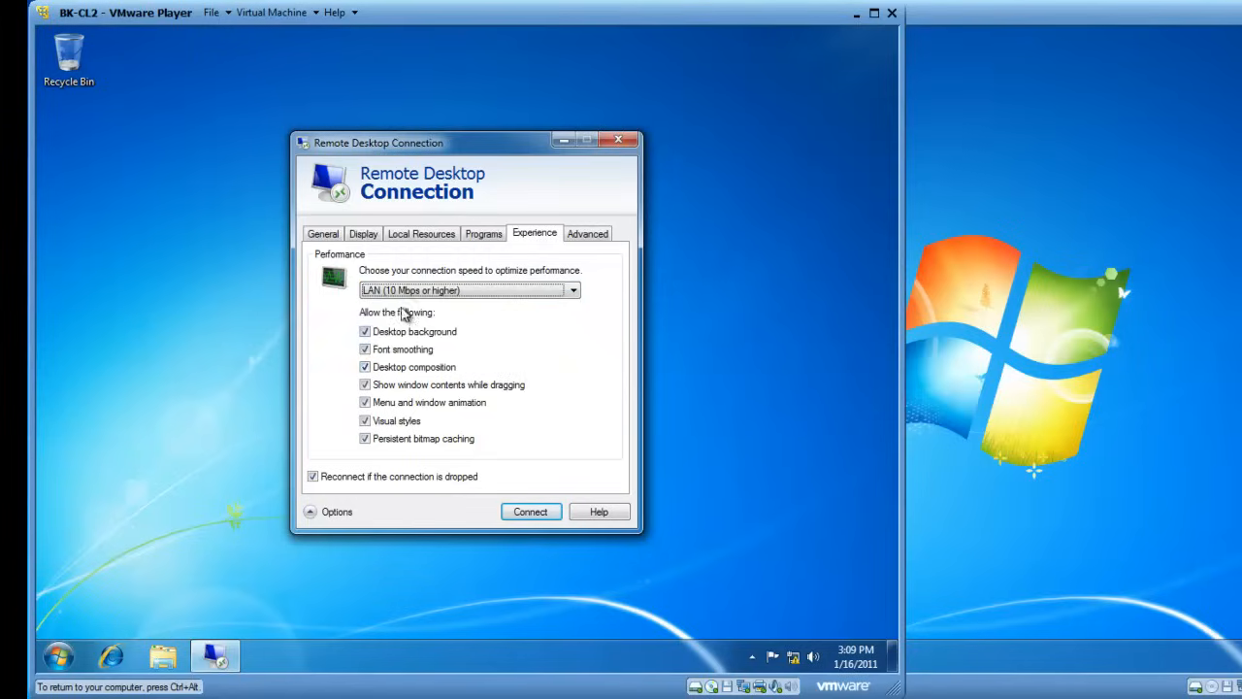
mouse_move(456, 352)
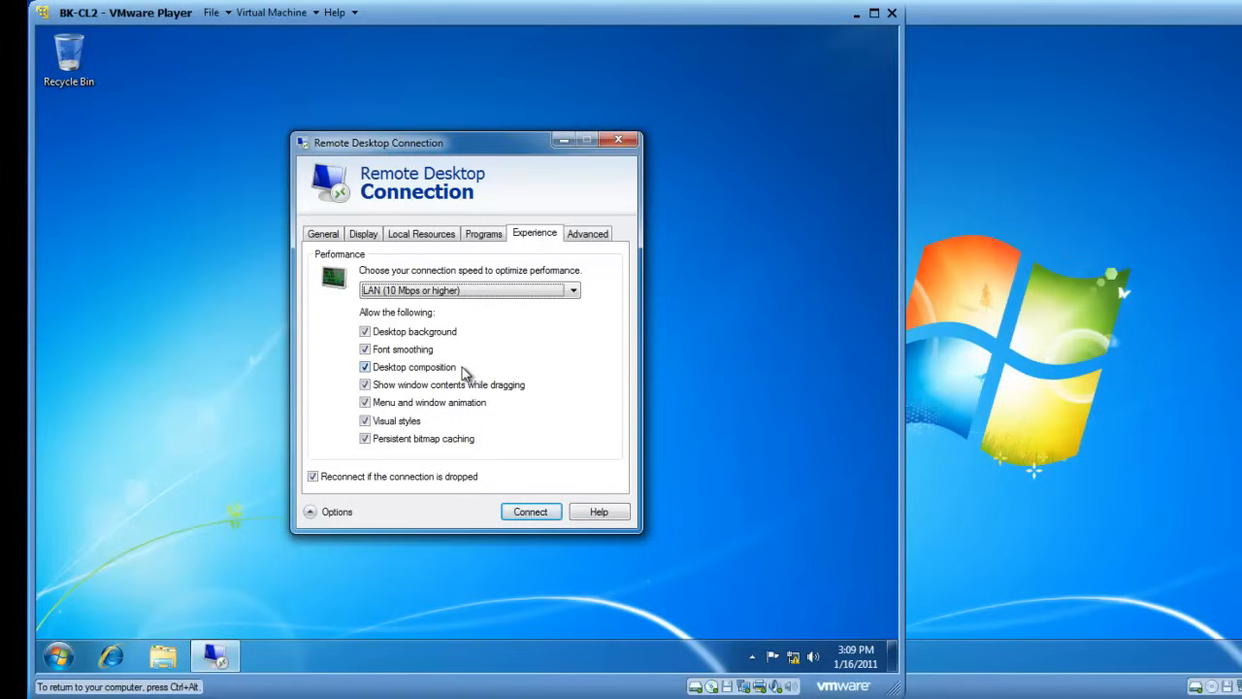
left_click(323, 233)
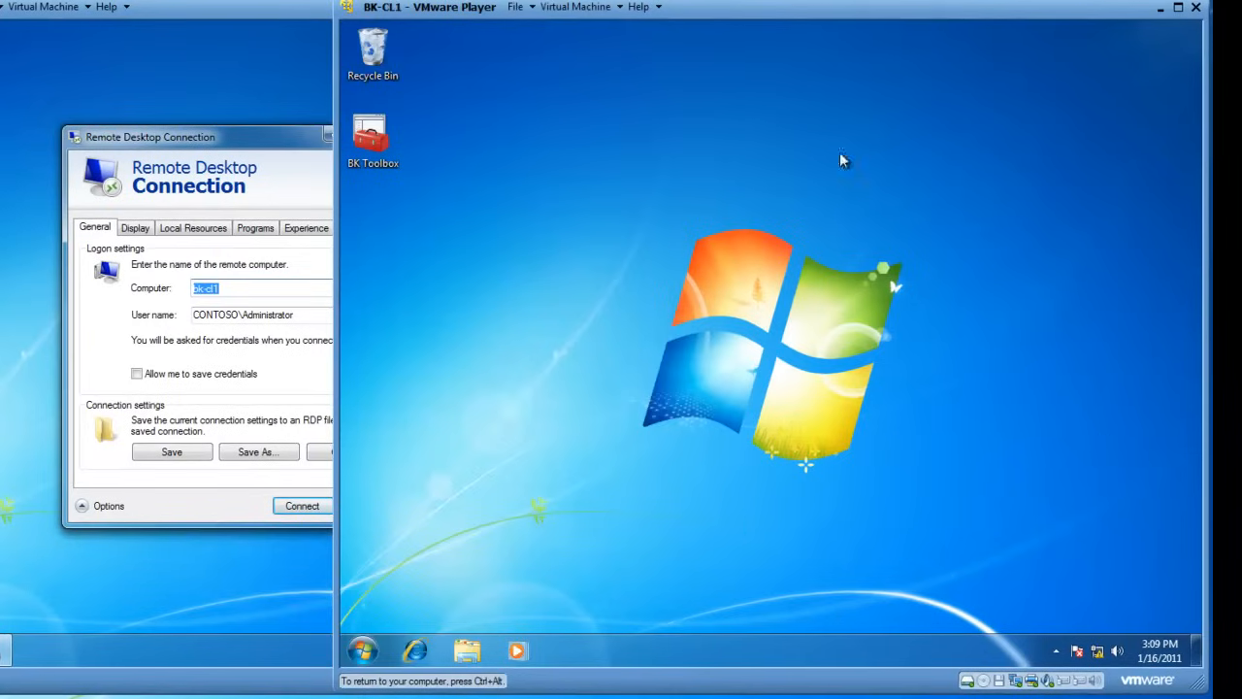
mouse_move(787, 299)
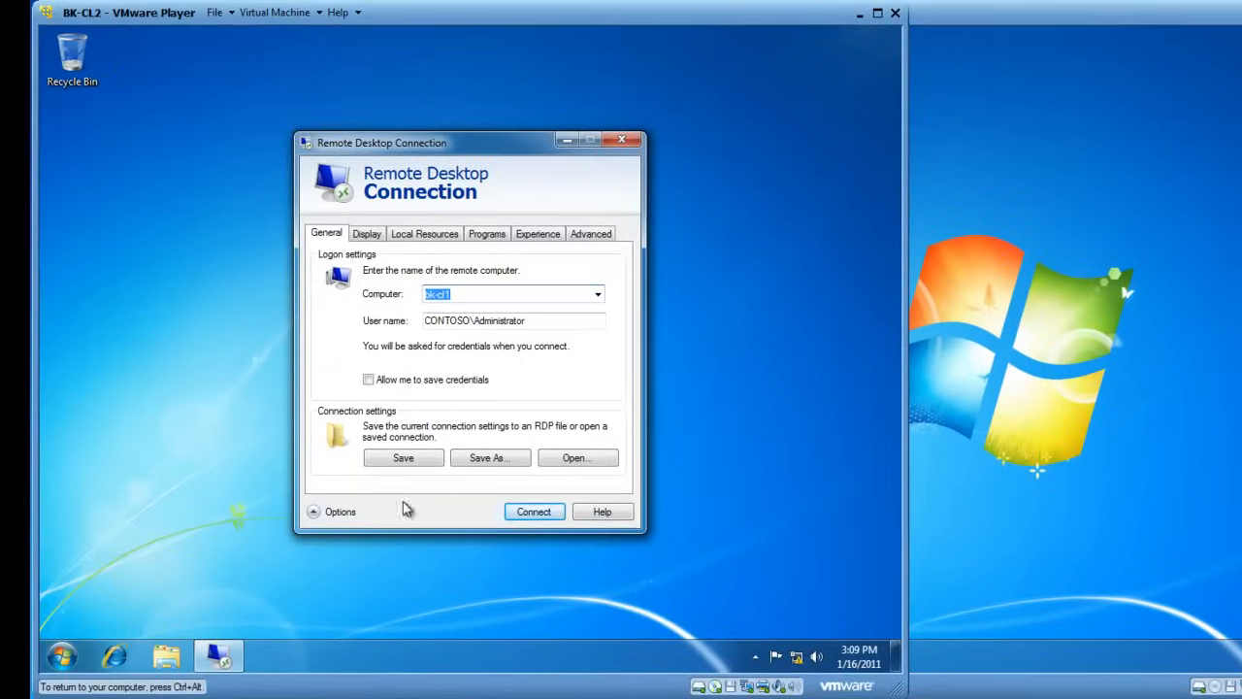
Connect to bk-cl1 from the General tab.
left_click(533, 512)
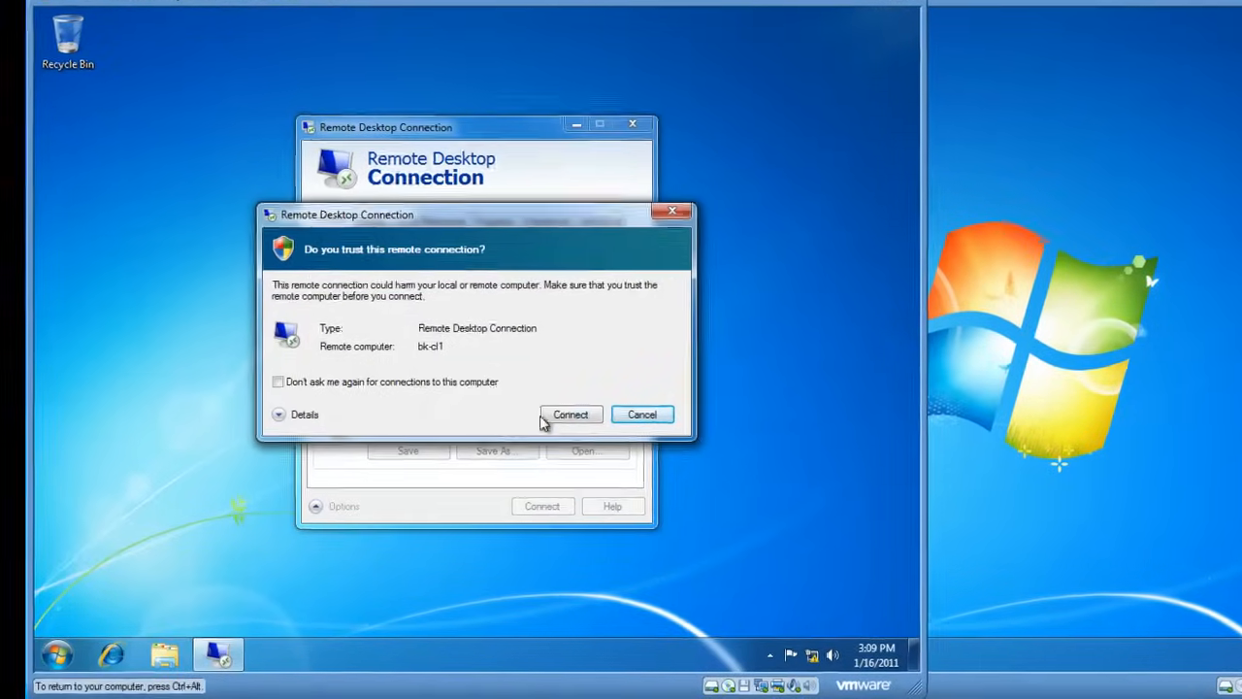
Trust the connection and log on with the CONTOSO Administrator password.
left_click(571, 415)
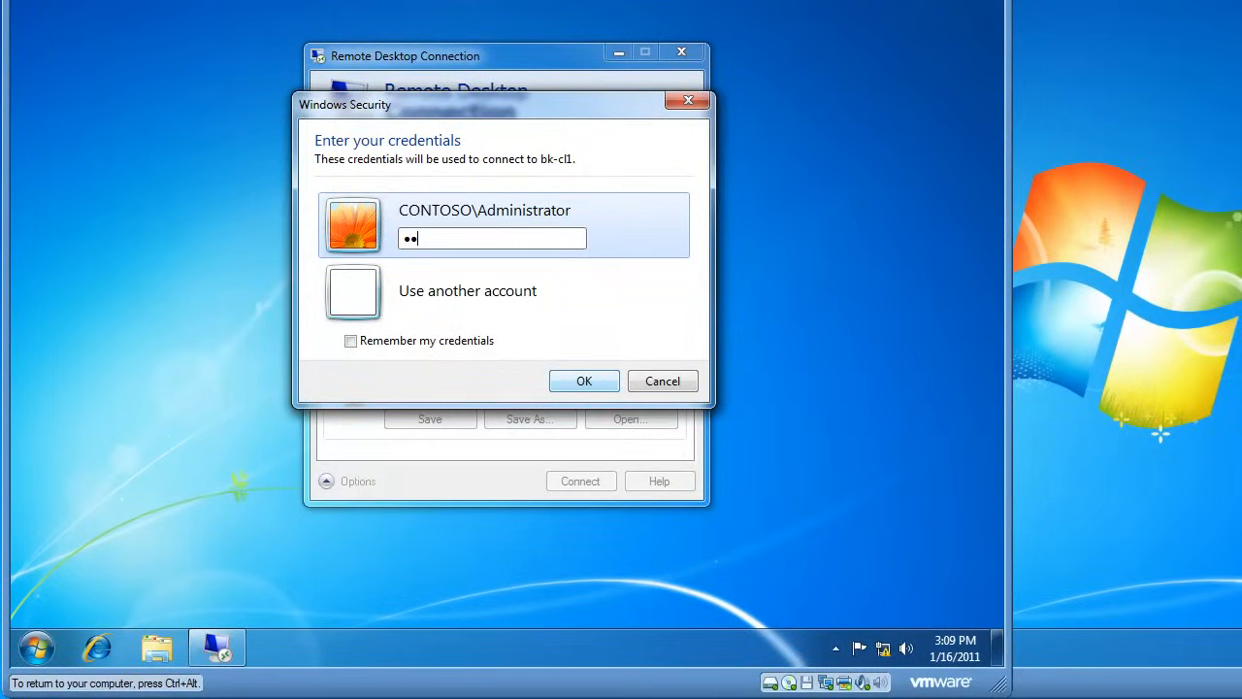
type("•••••")
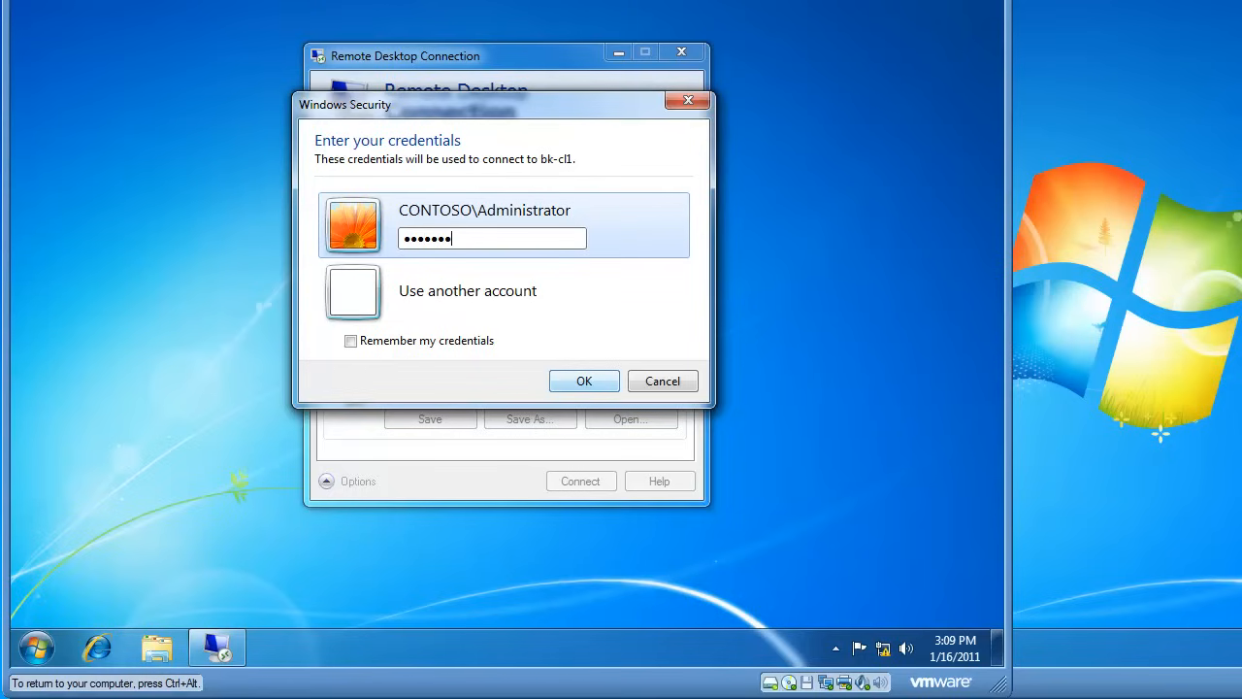
left_click(583, 381)
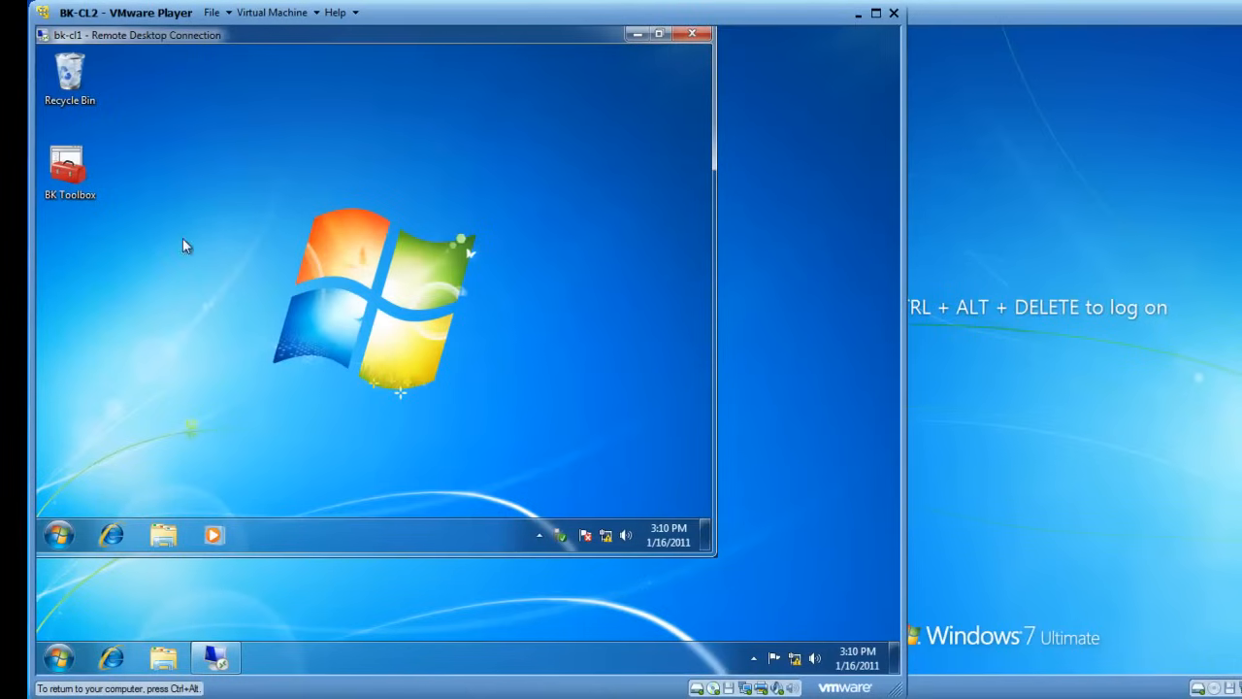
mouse_move(501, 52)
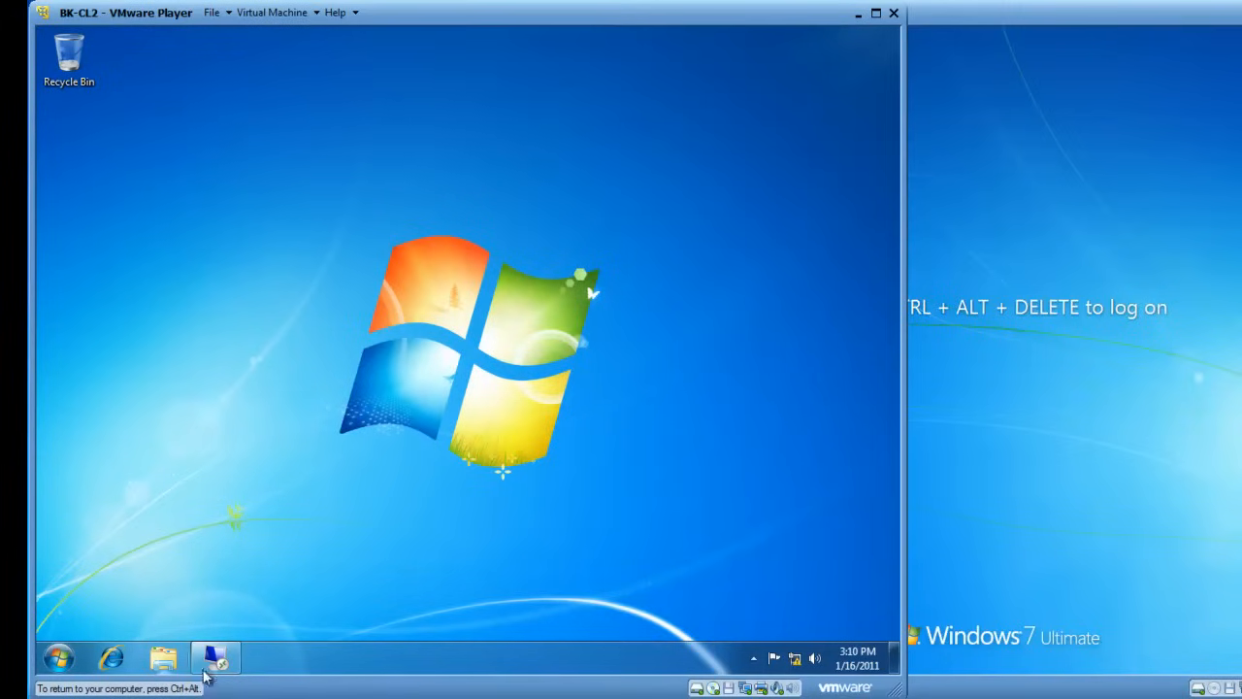
Restore the minimized bk-cl1 Remote Desktop window from the taskbar.
left_click(215, 658)
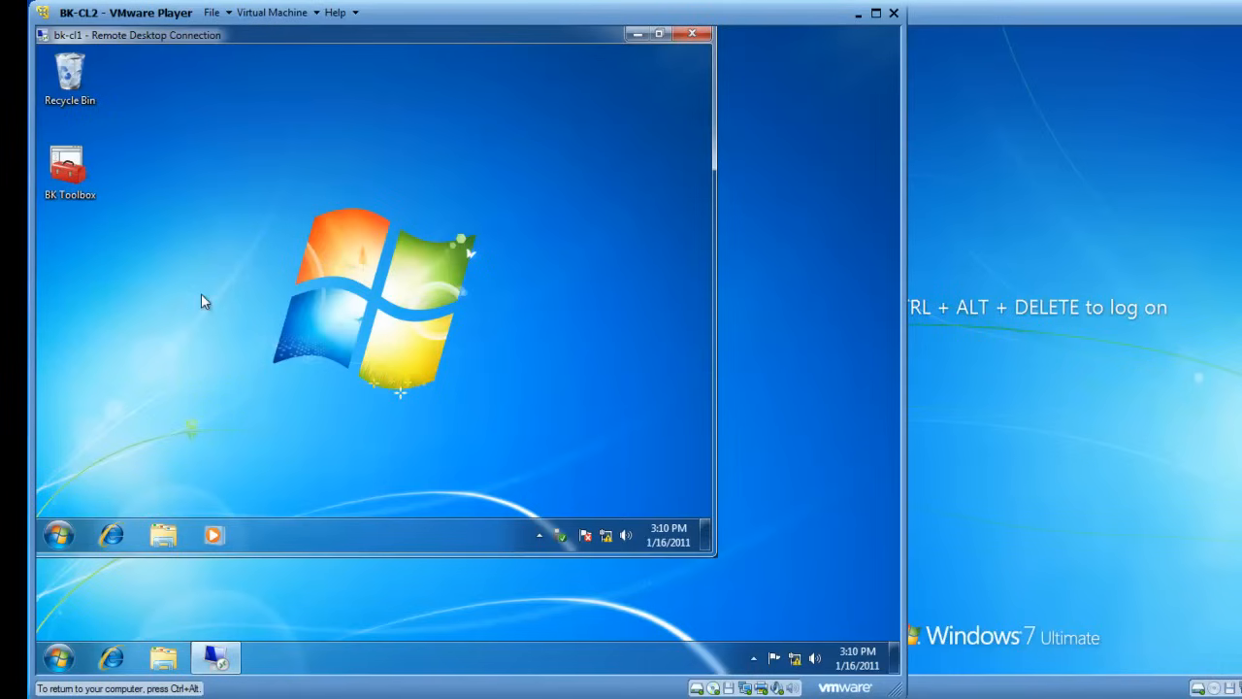
mouse_move(56, 536)
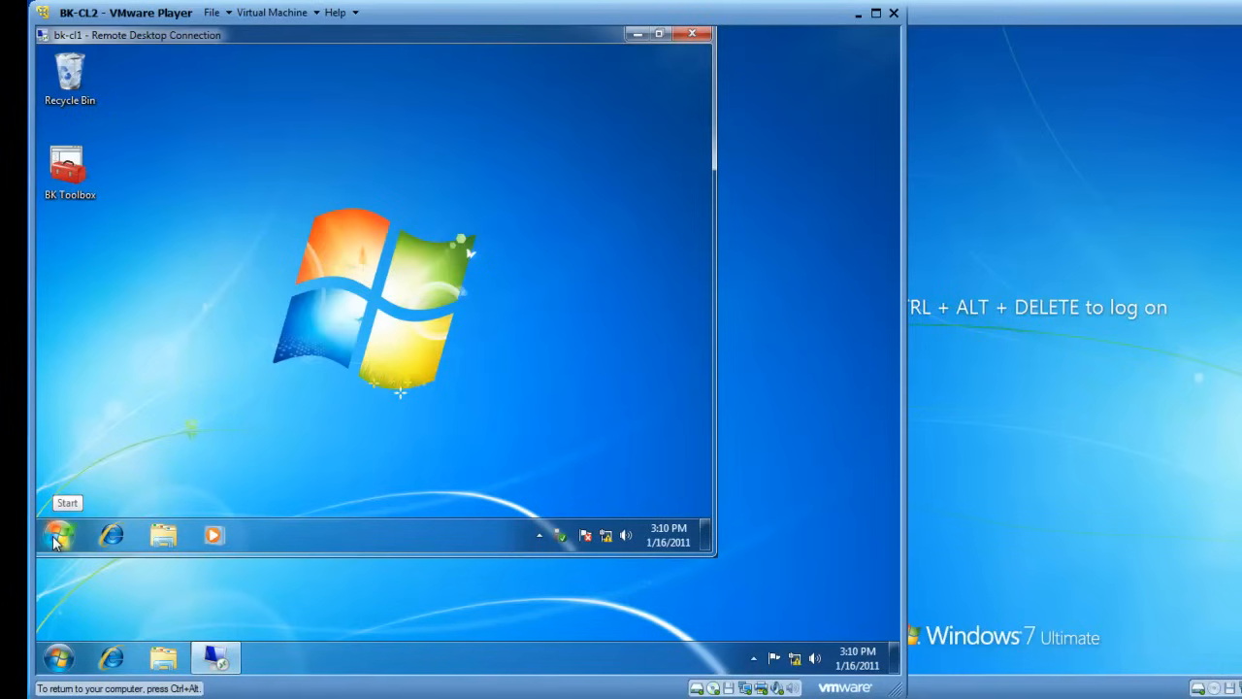
Launch Notepad on bk-cl1 and browse the redirected 'C on BK-CL2' drive in File > Open.
left_click(58, 535)
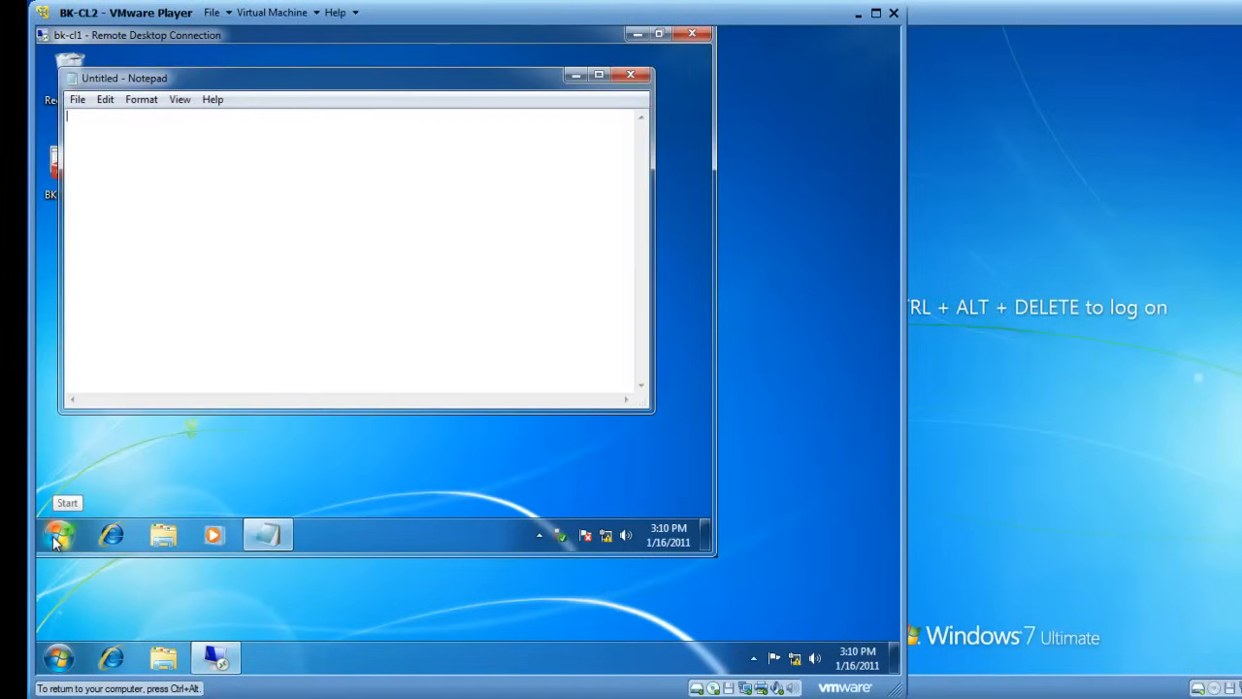
left_click(78, 99)
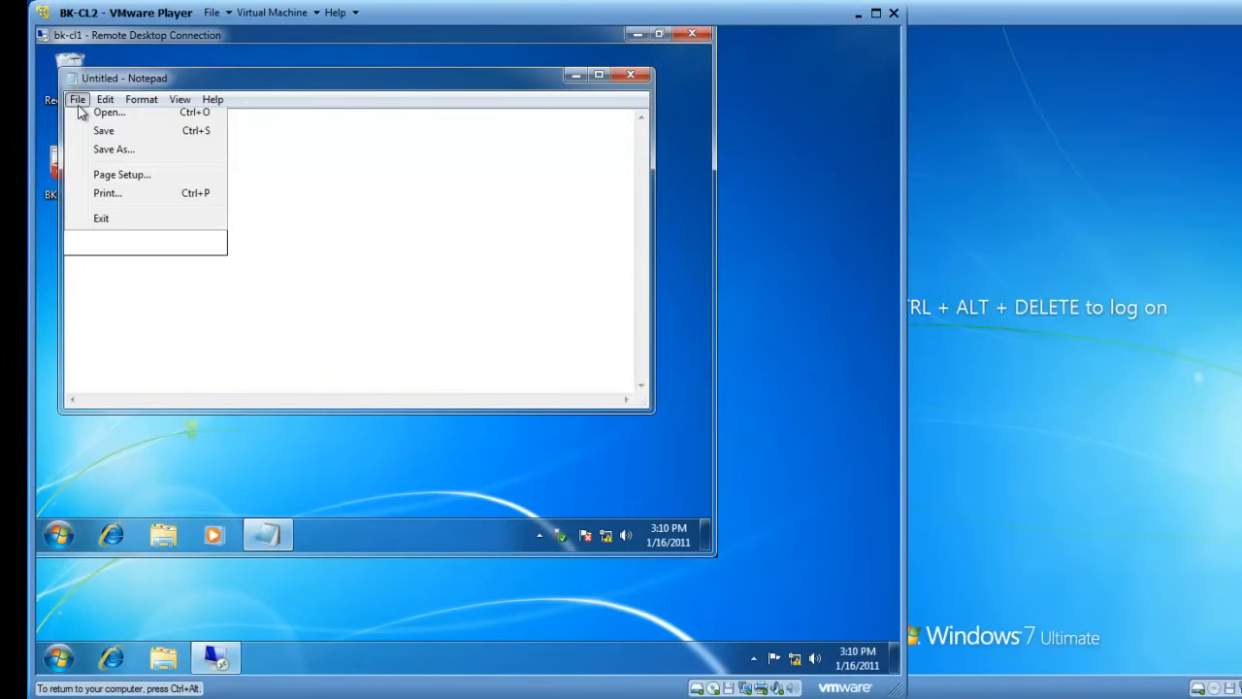
left_click(109, 111)
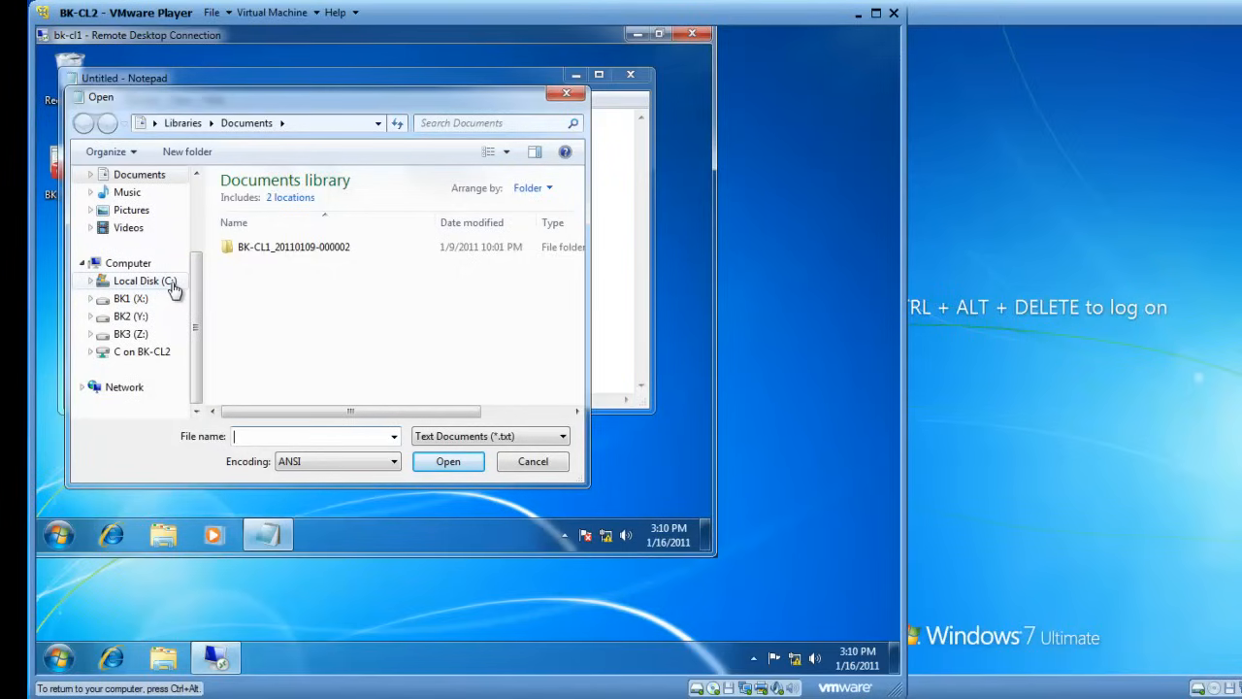
left_click(142, 351)
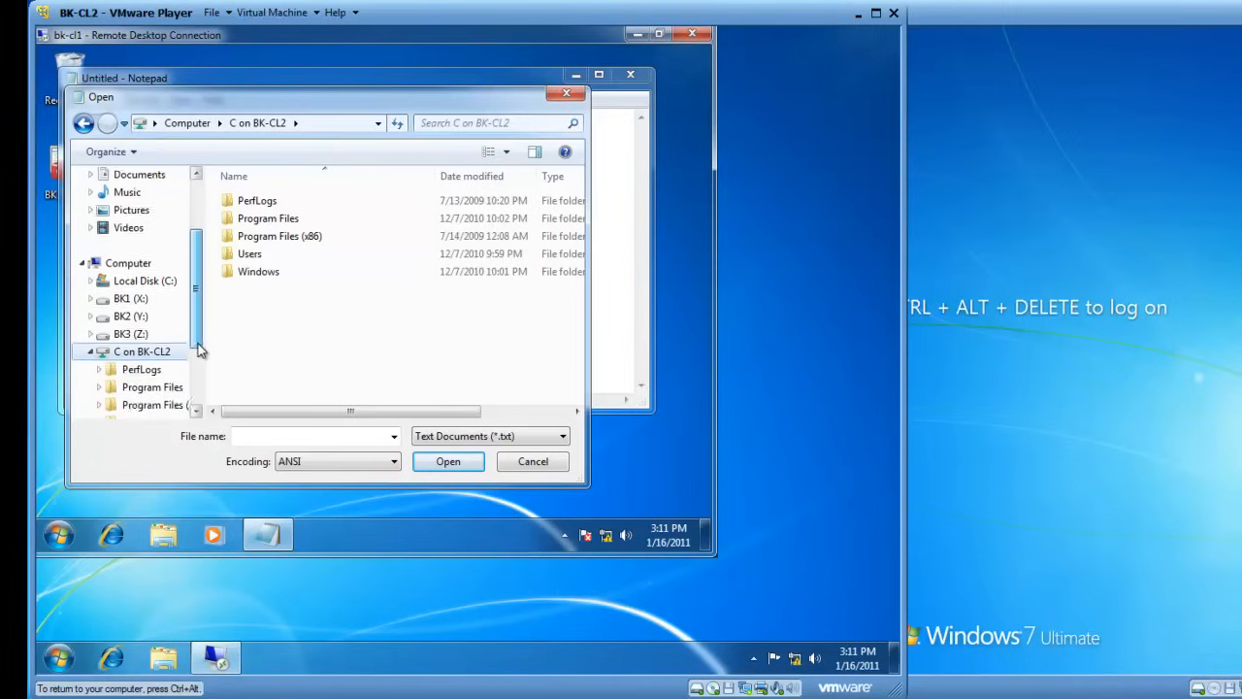
scroll("down", 3)
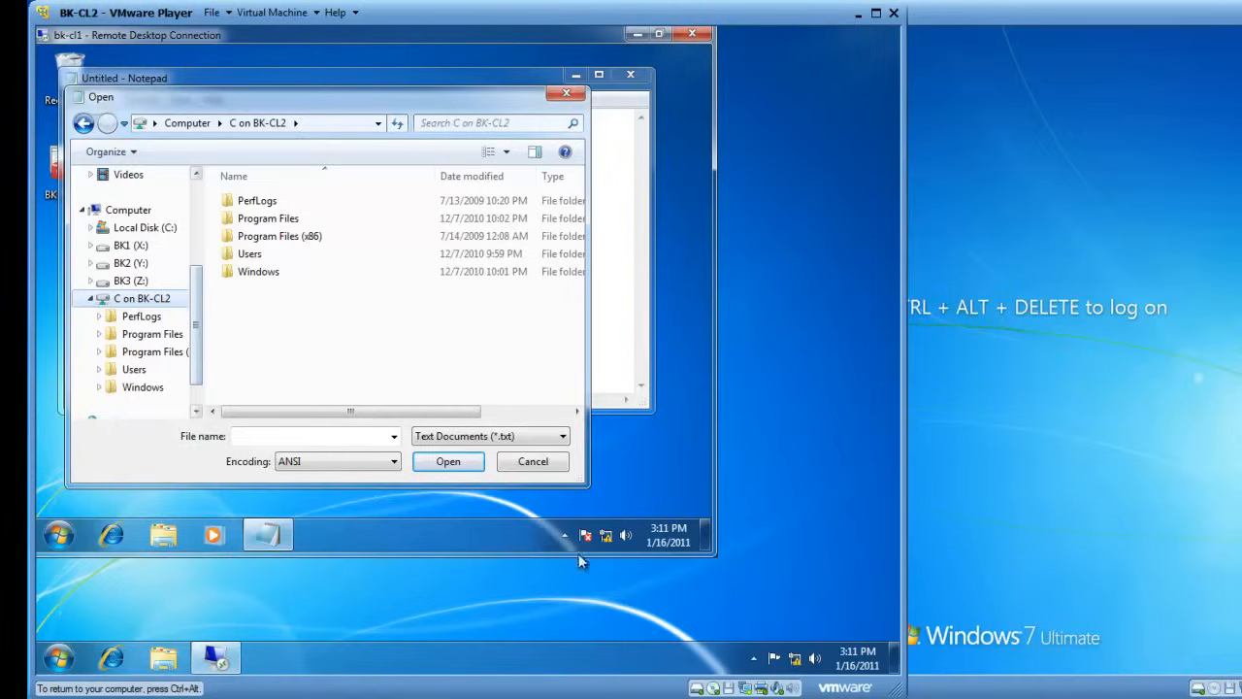
Cancel the Open dialog, close Notepad, and open the remote Start menu.
left_click(533, 461)
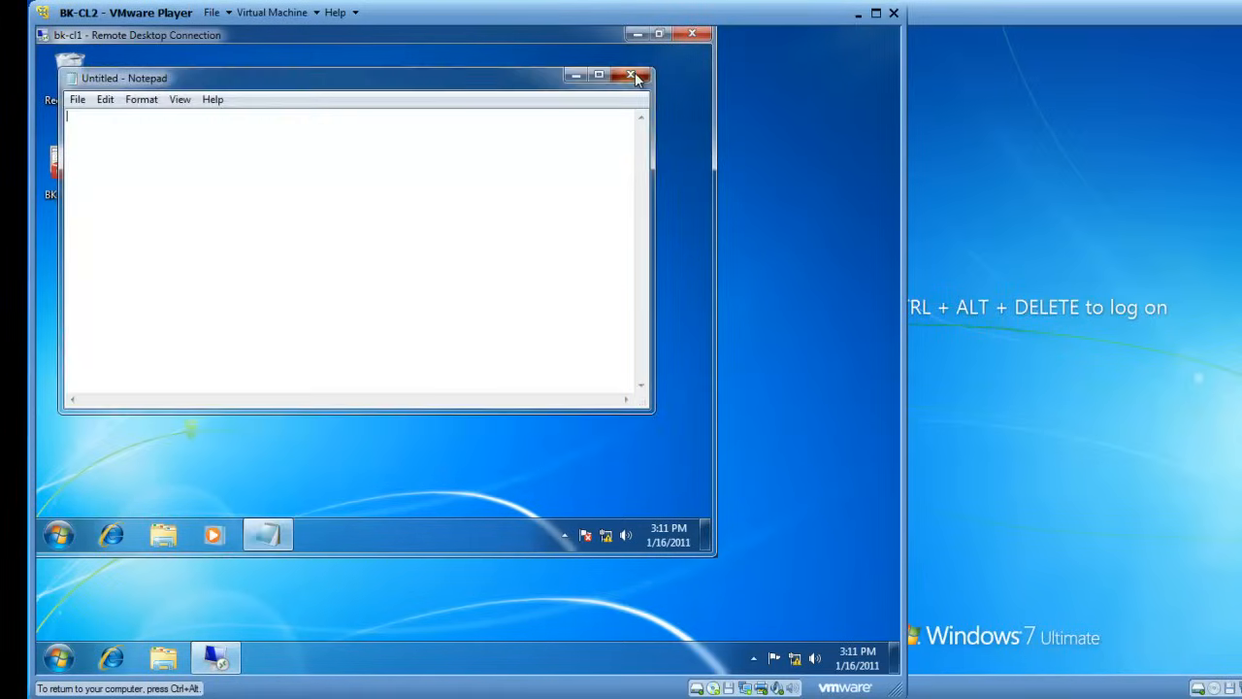
left_click(632, 76)
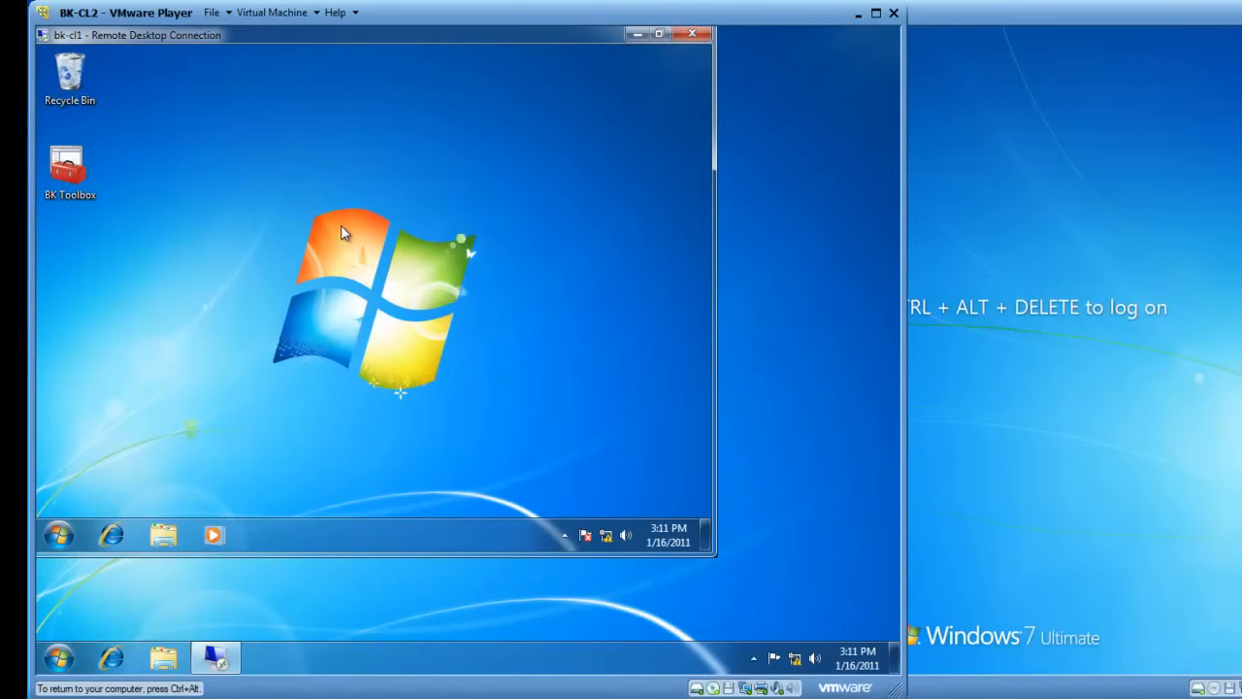
mouse_move(63, 534)
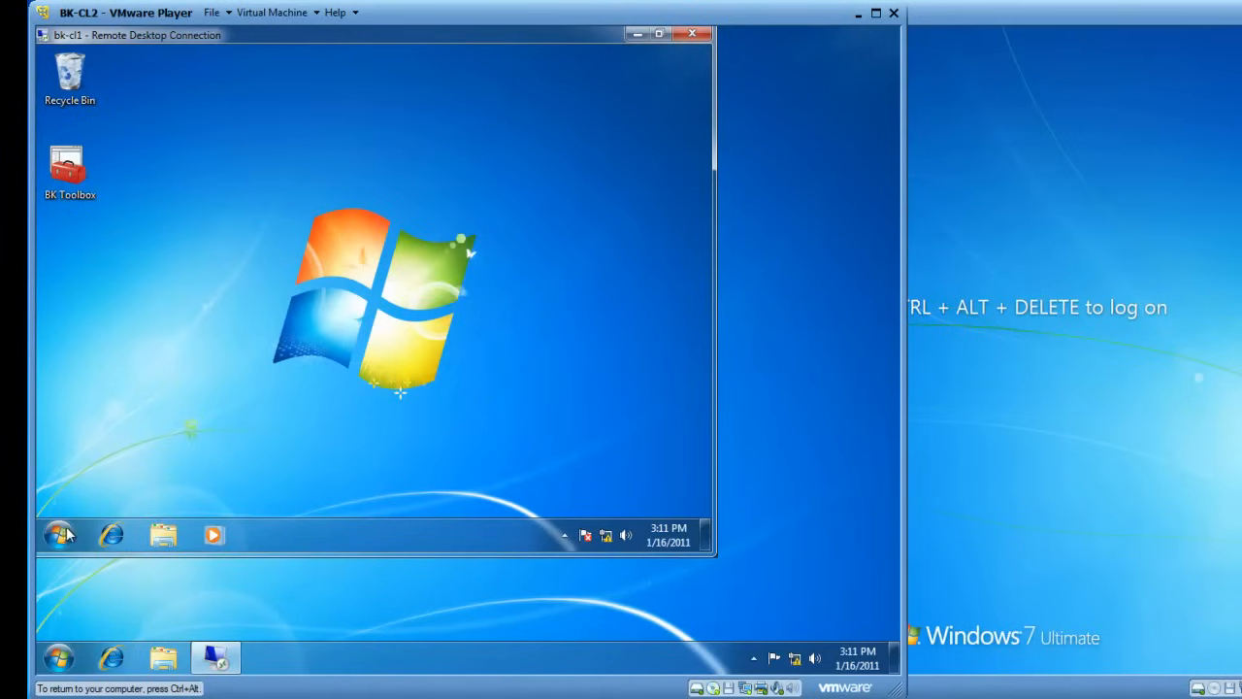
left_click(58, 535)
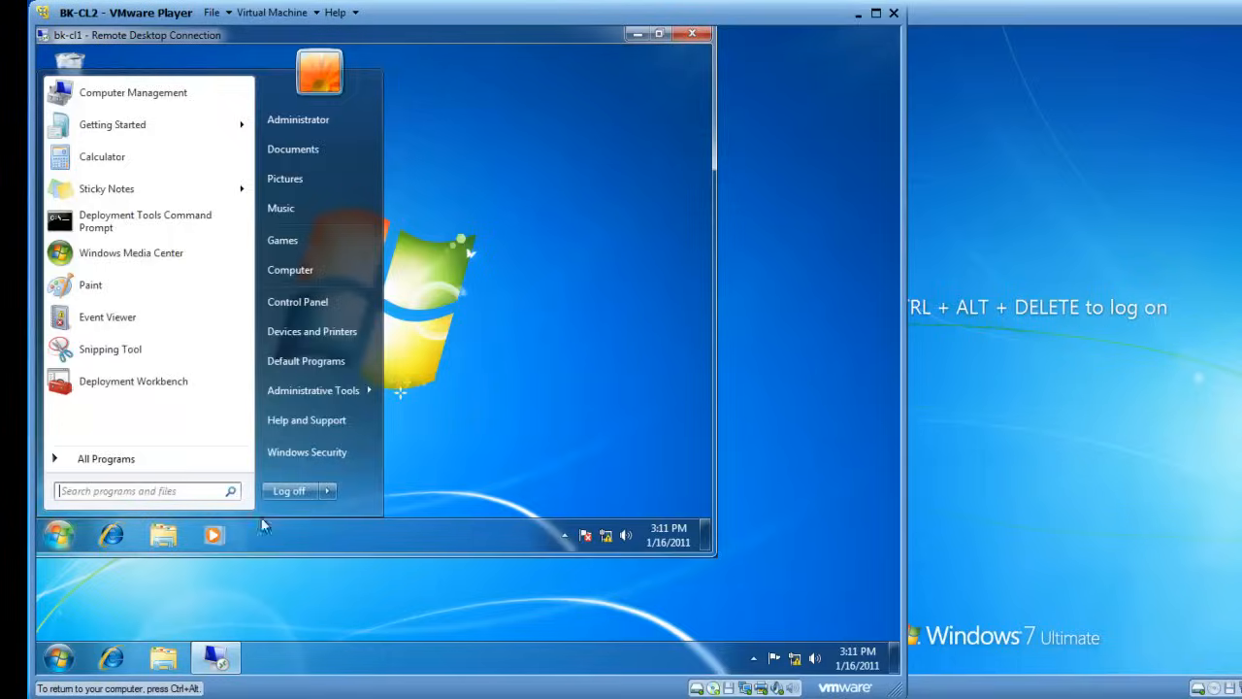